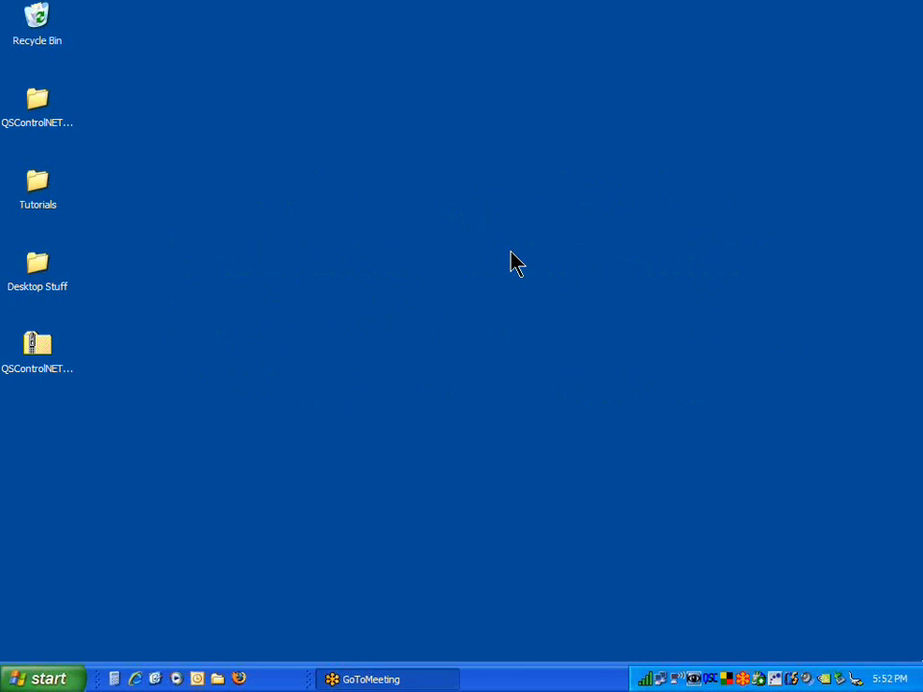
mouse_move(183, 631)
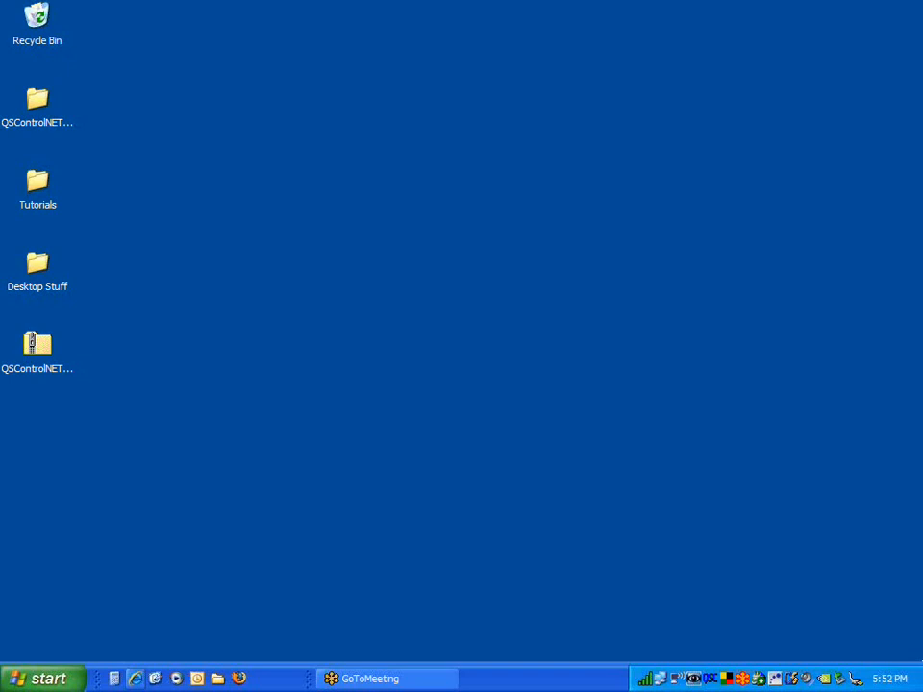
click(146, 677)
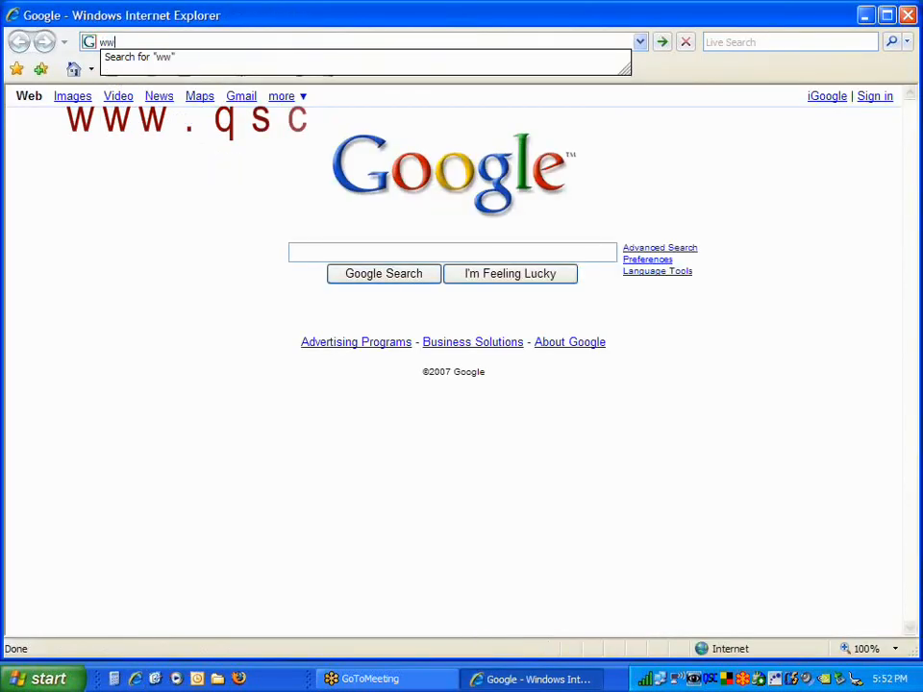
text(www.qscaudio.com/)
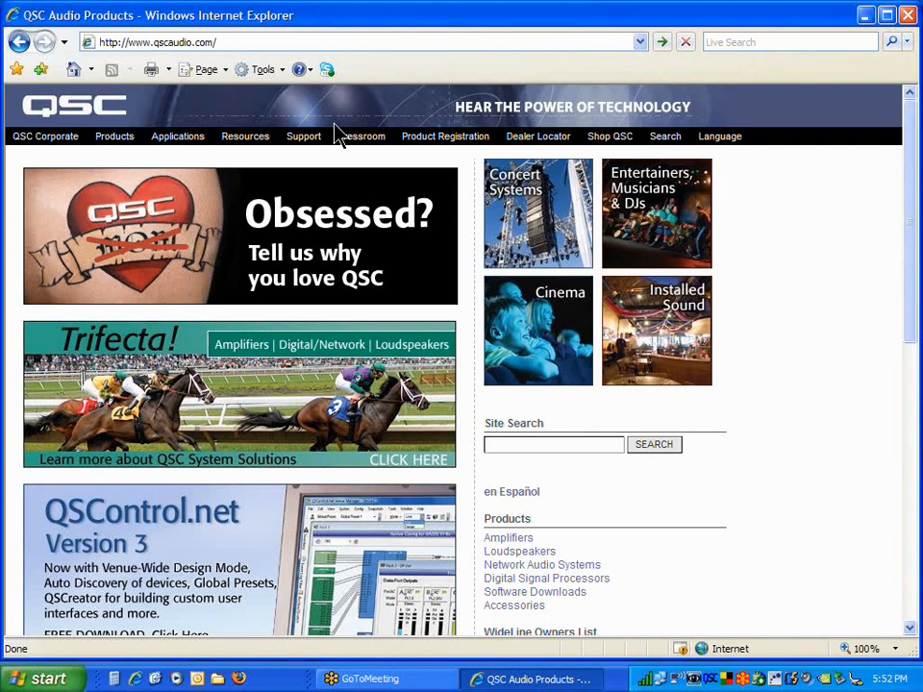
- Navigate the site menus to the QSControl.net BASIS / RAVE / DSP product page
click(304, 135)
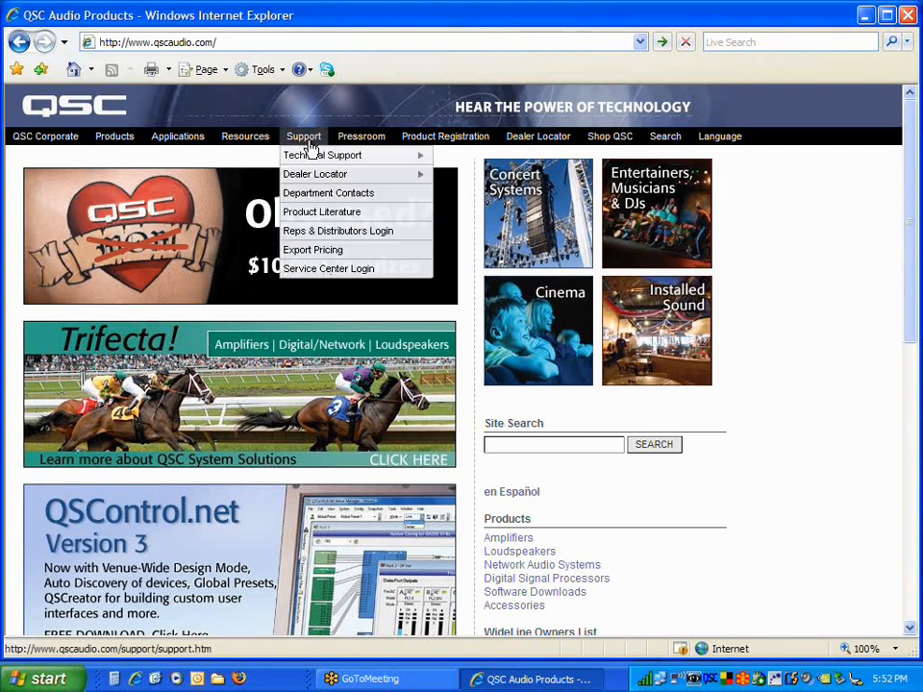
mouse_move(323, 154)
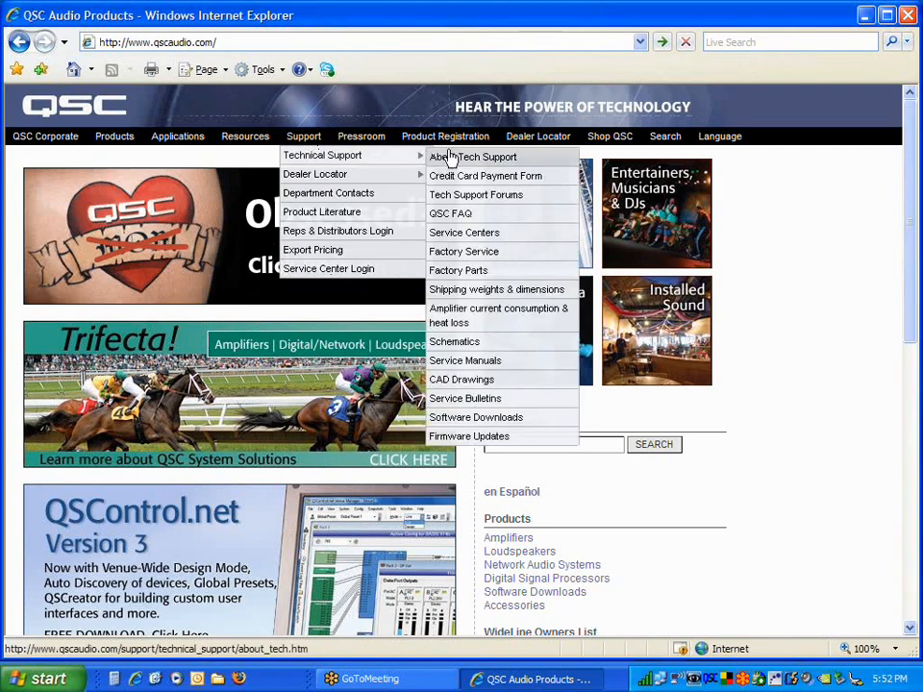
mouse_move(482, 400)
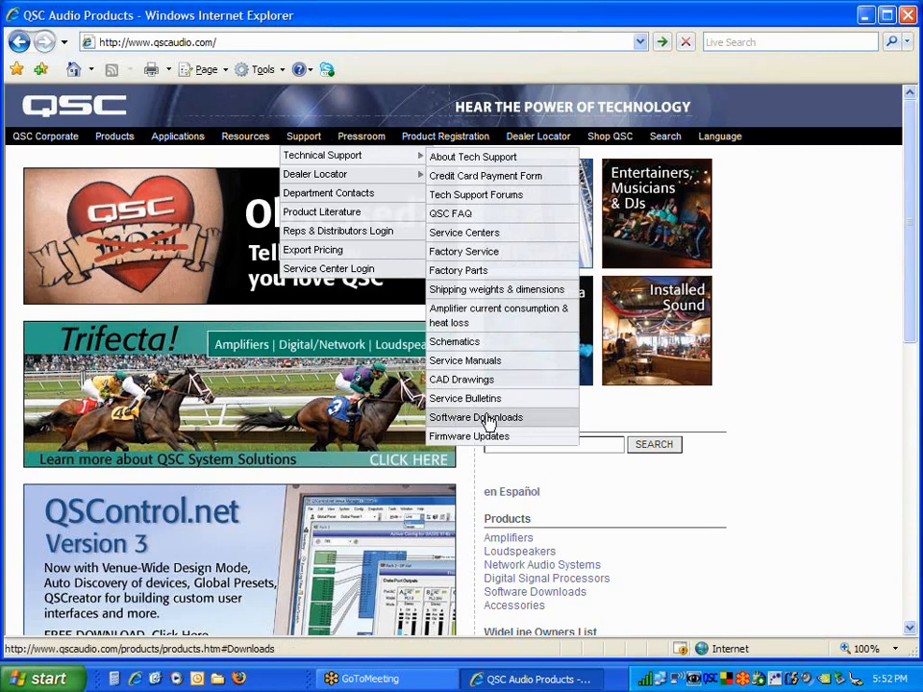
click(115, 134)
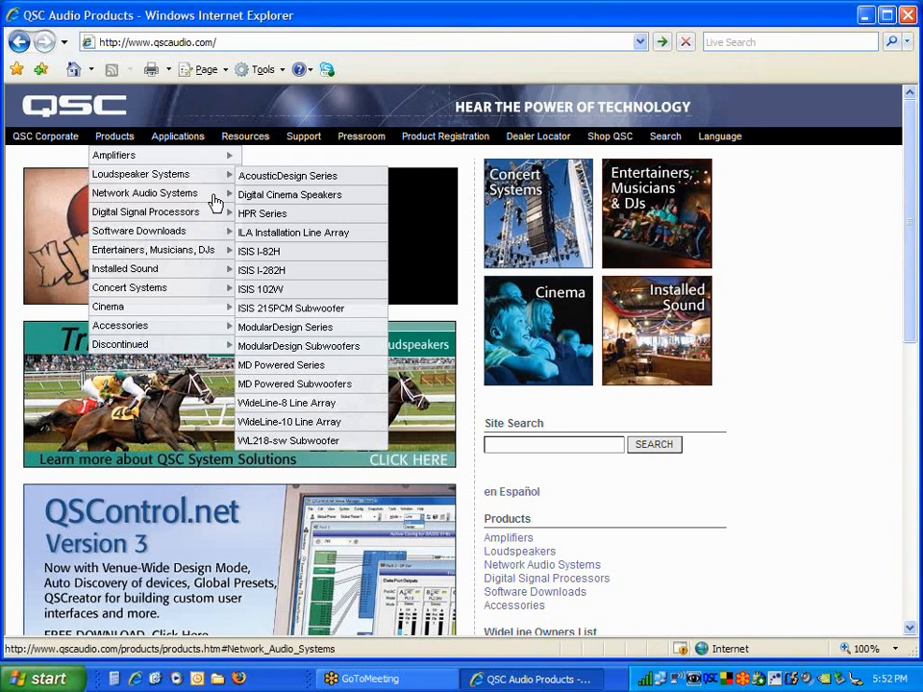
mouse_move(146, 192)
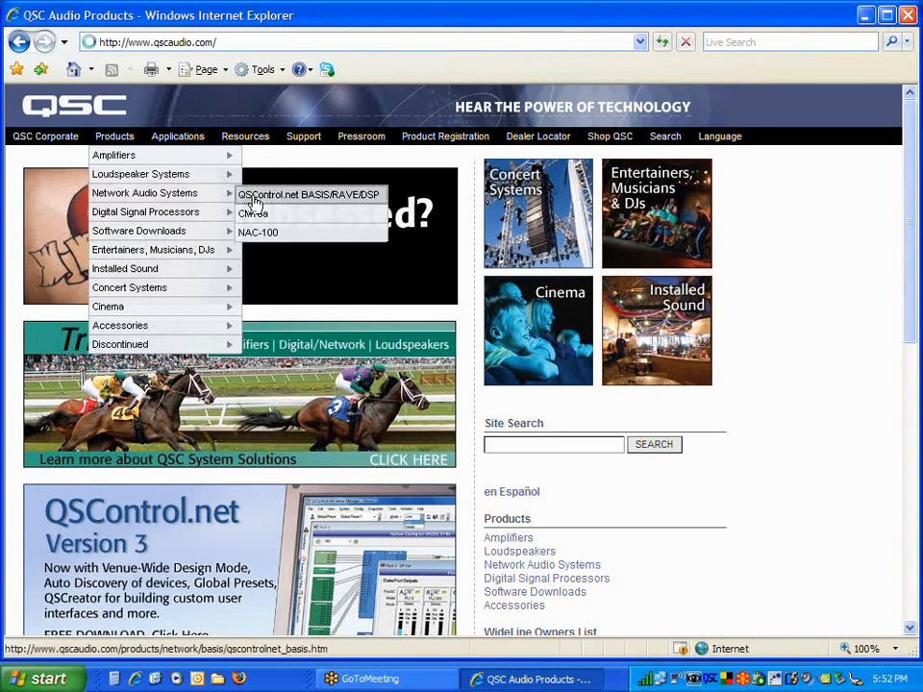
click(308, 194)
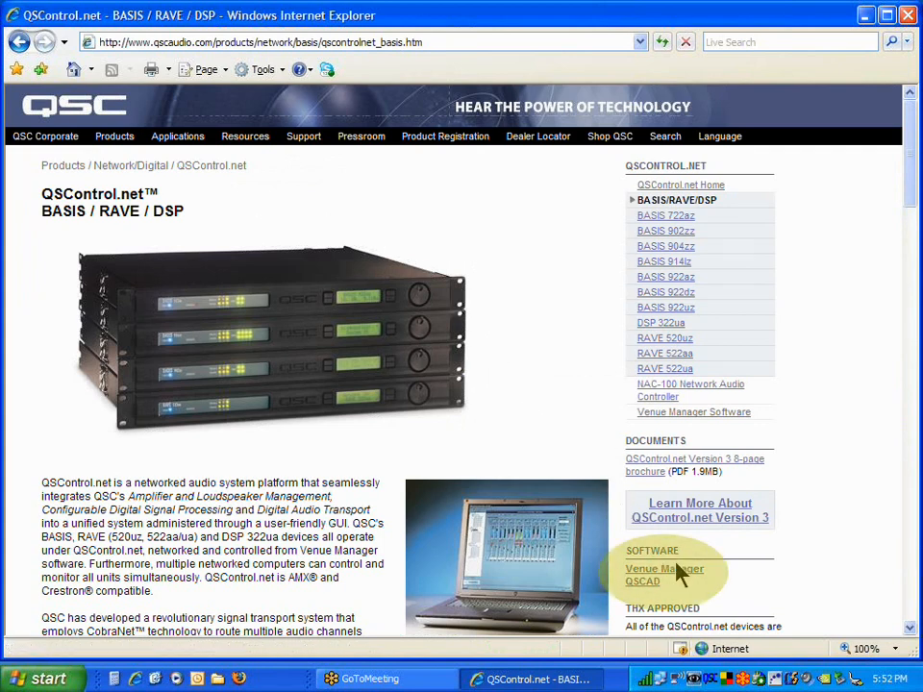
mouse_move(665, 569)
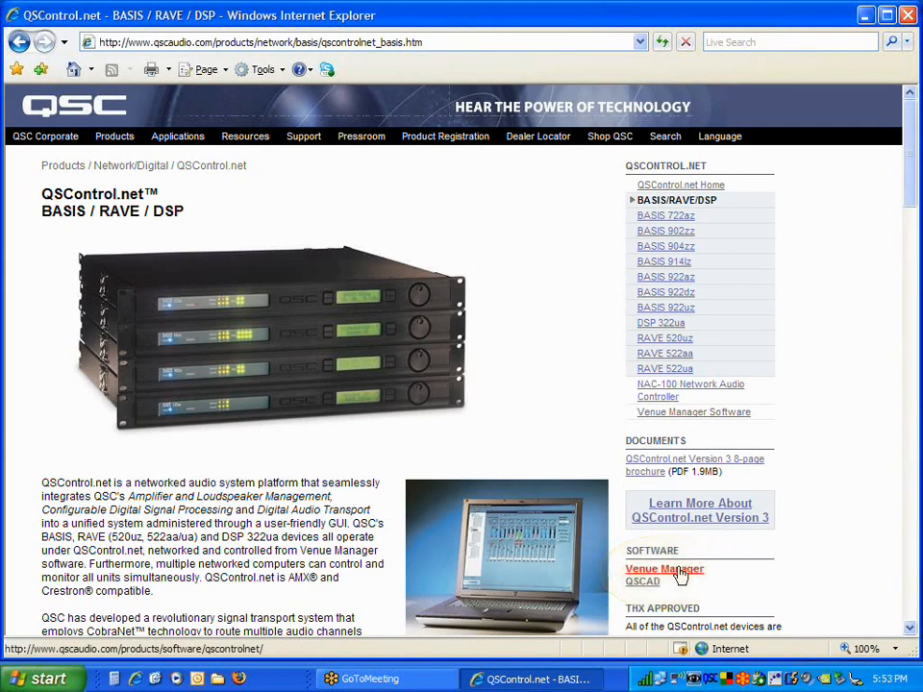
- Go to the Venue Manager software page and start downloading Venue Manager v3.0
click(663, 569)
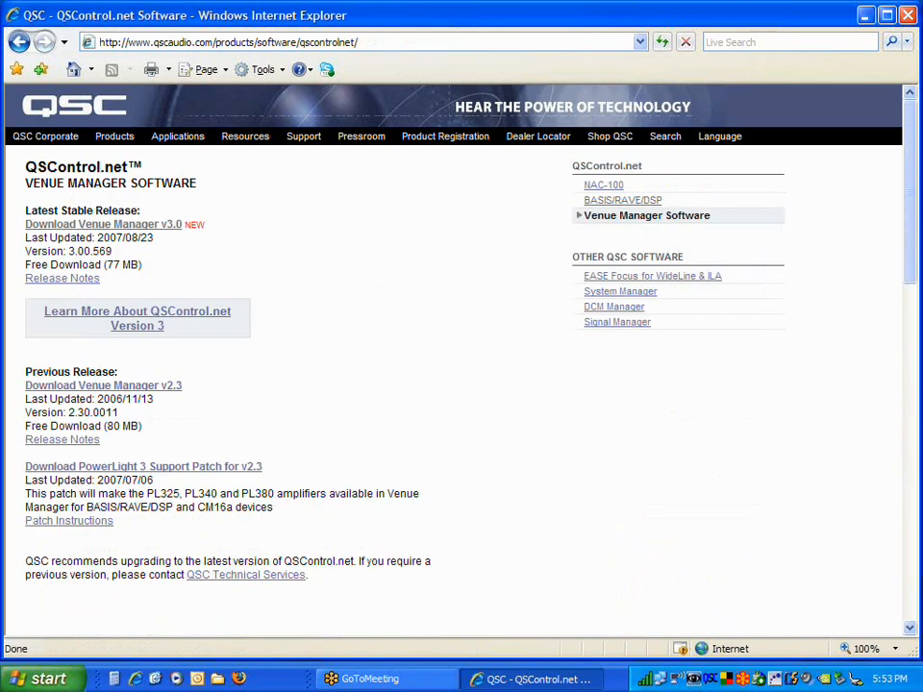
mouse_move(412, 346)
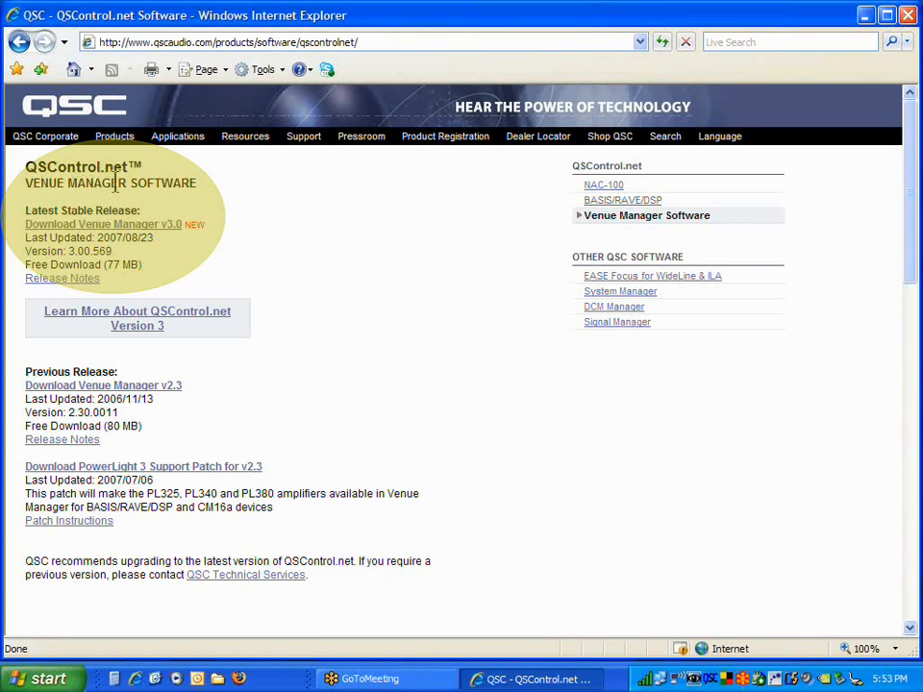
mouse_move(150, 215)
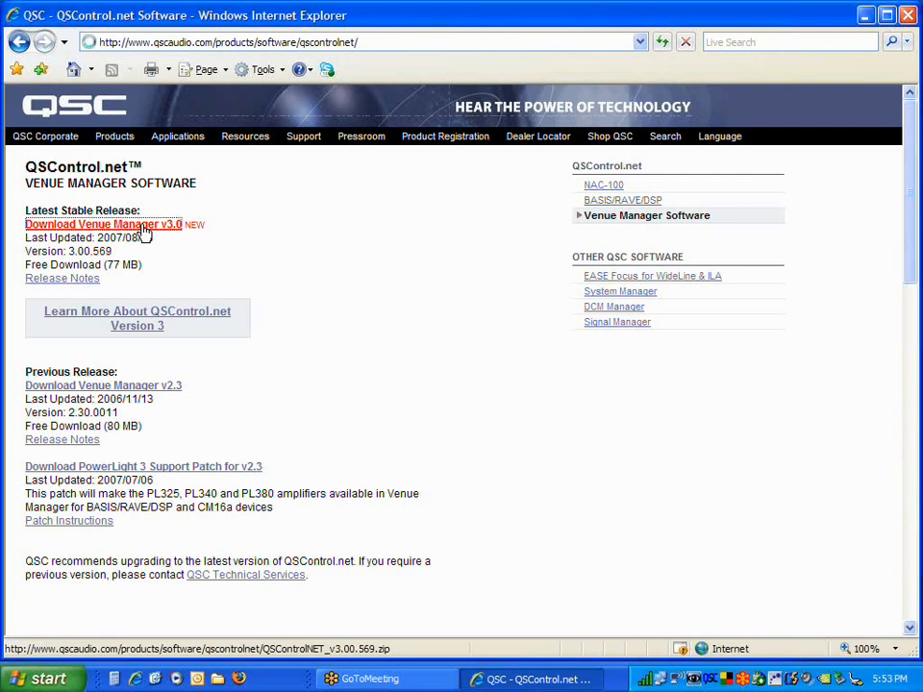
click(123, 225)
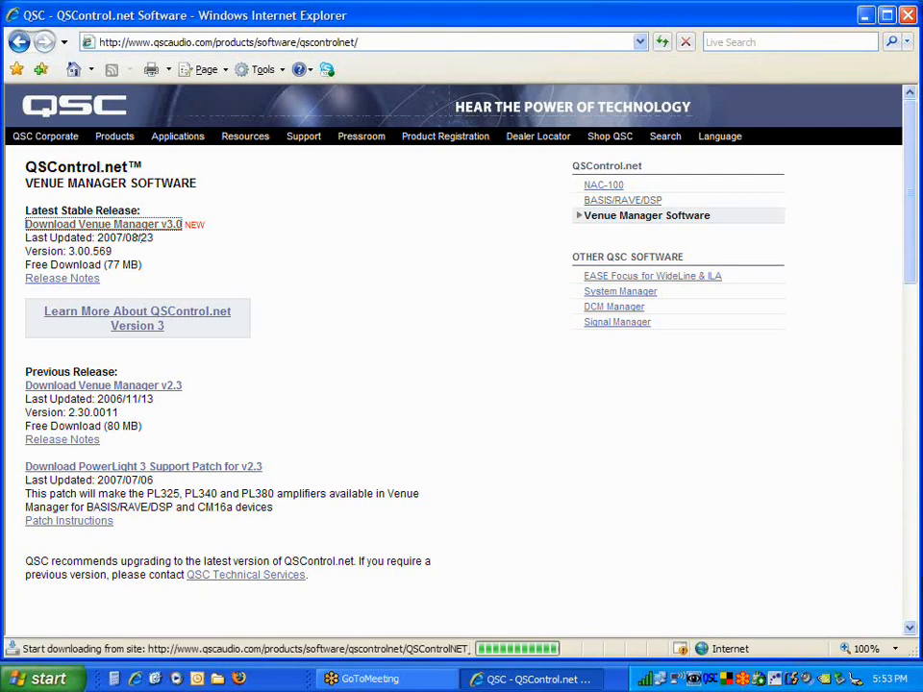
click(100, 223)
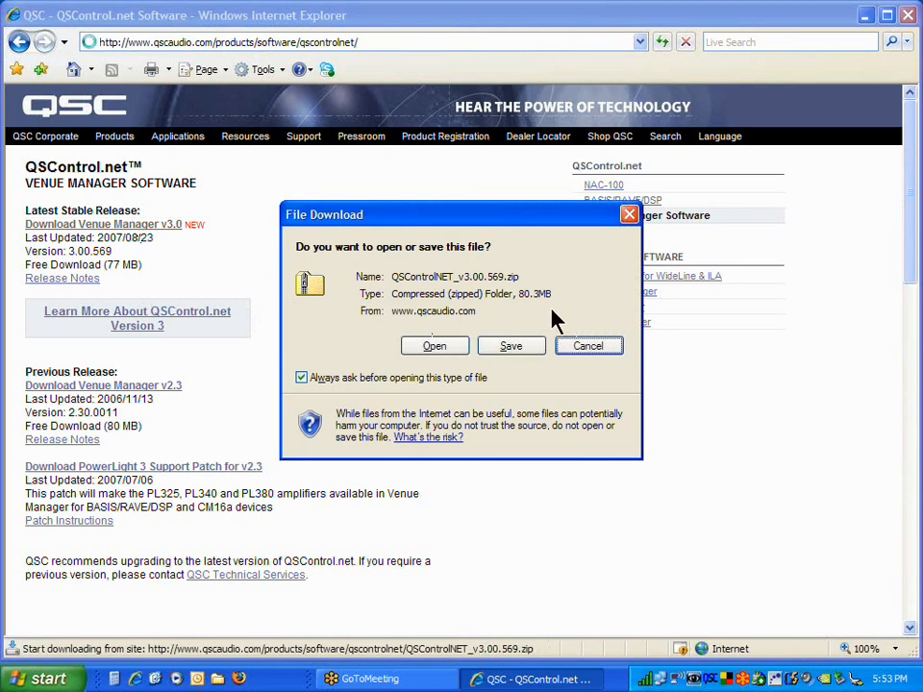
mouse_move(535, 311)
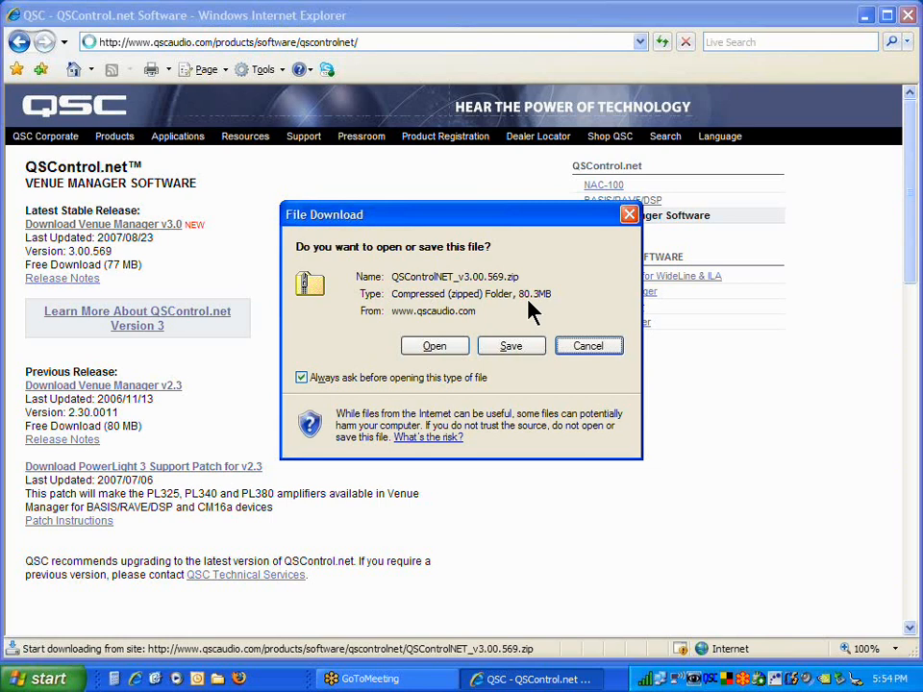
mouse_move(512, 350)
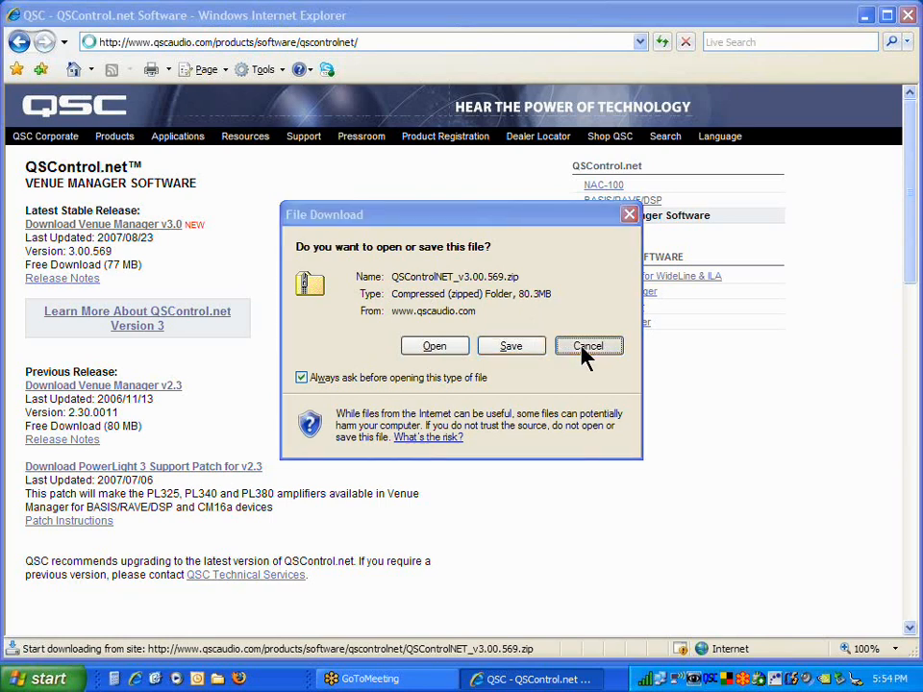
click(589, 346)
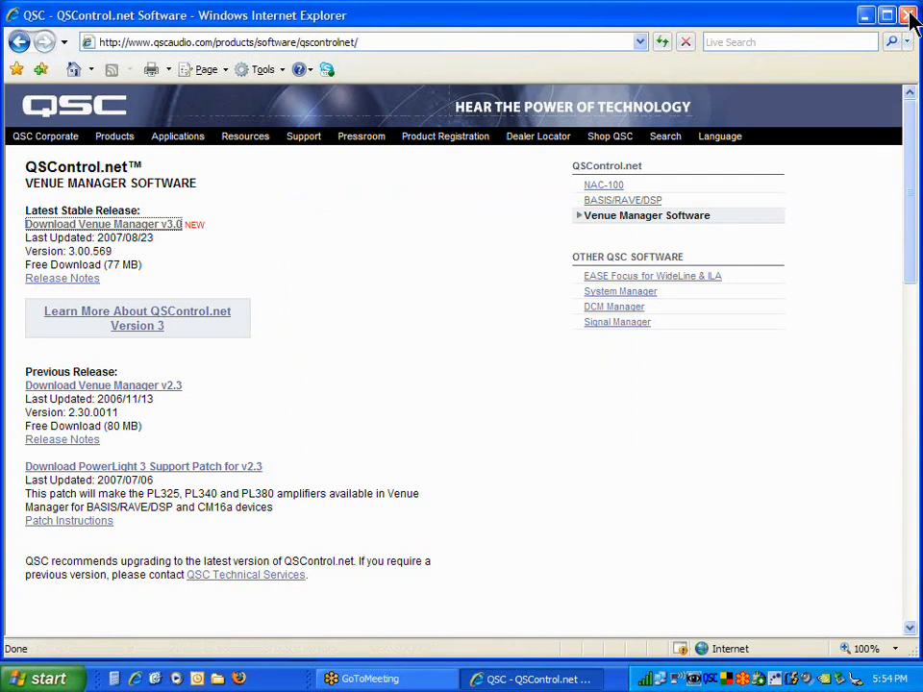
- Close the browser and open the QSControlNET_v3.00.zip archive on the desktop
click(904, 16)
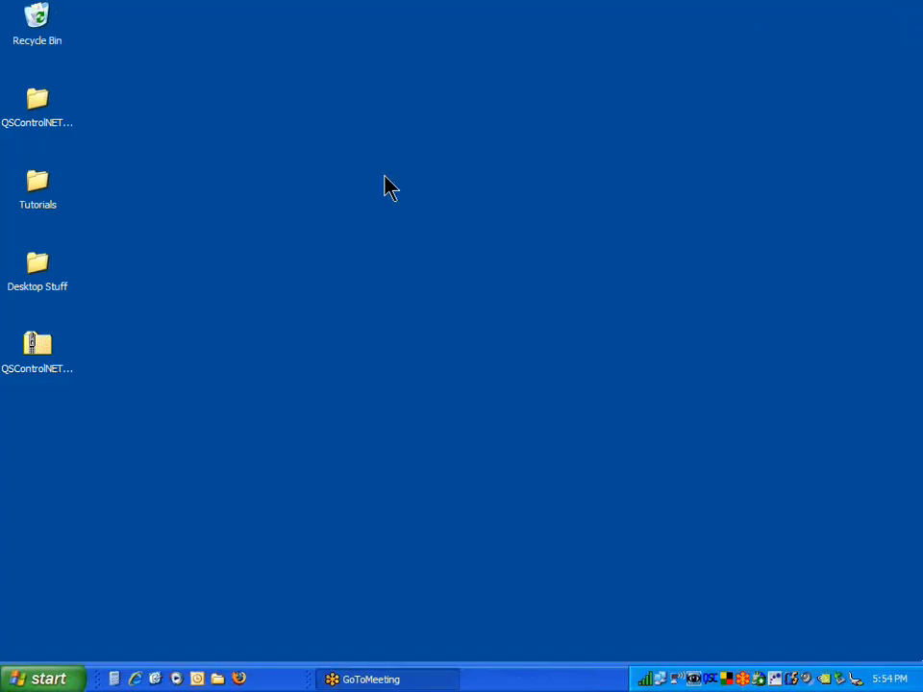
click(38, 346)
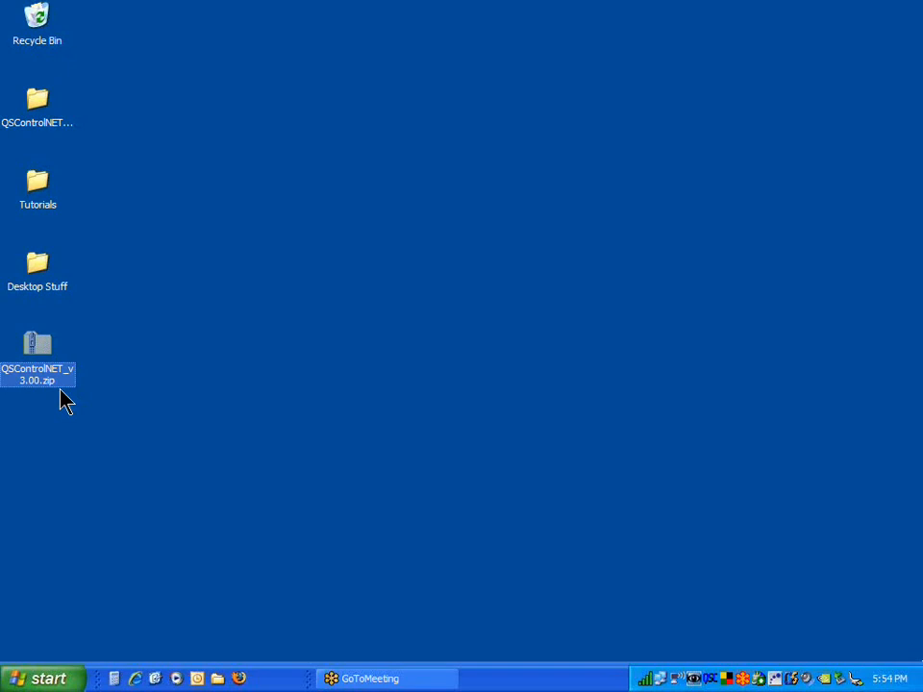
mouse_move(62, 401)
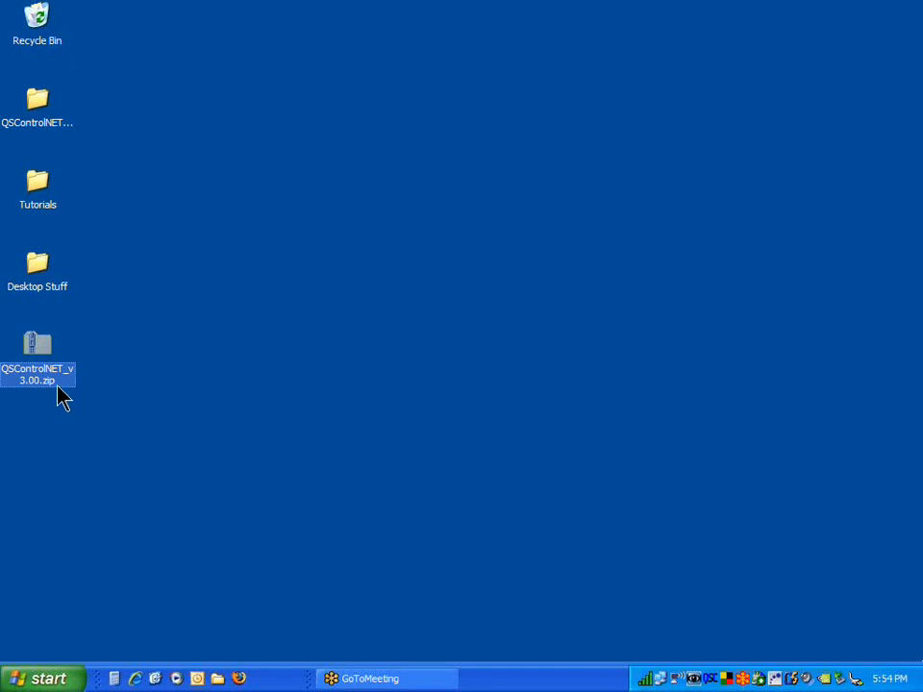
mouse_move(56, 388)
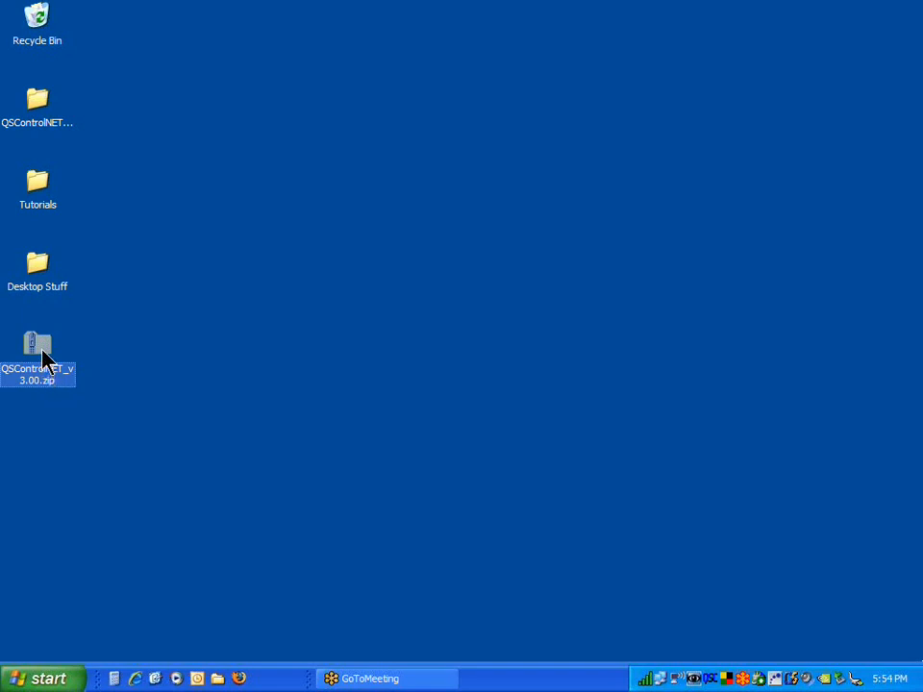
double_click(38, 346)
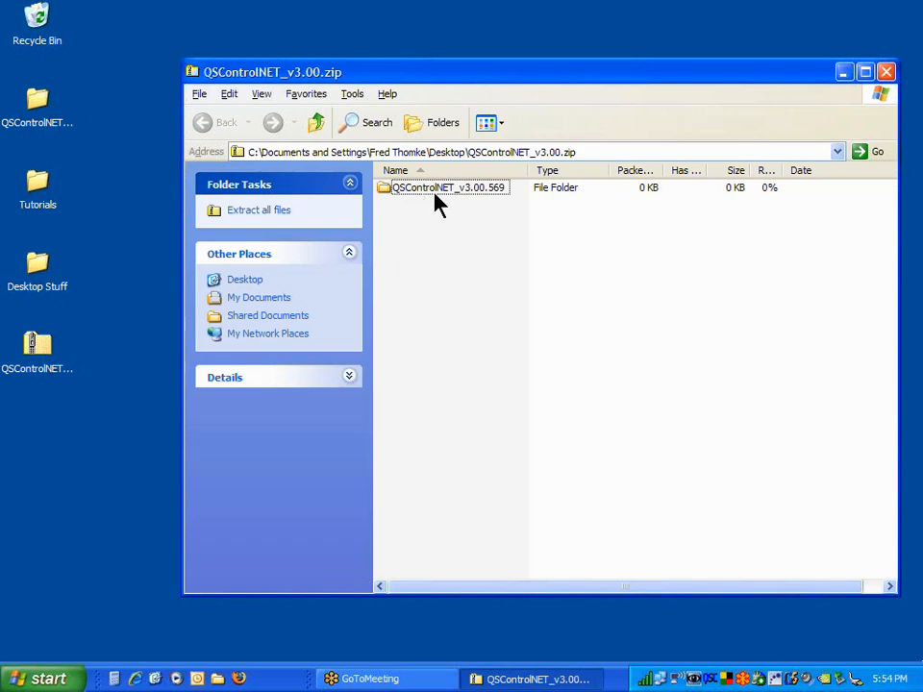
- Browse into the QSControlNET_v3.00.569 folder in the zip and select setup.exe
double_click(443, 189)
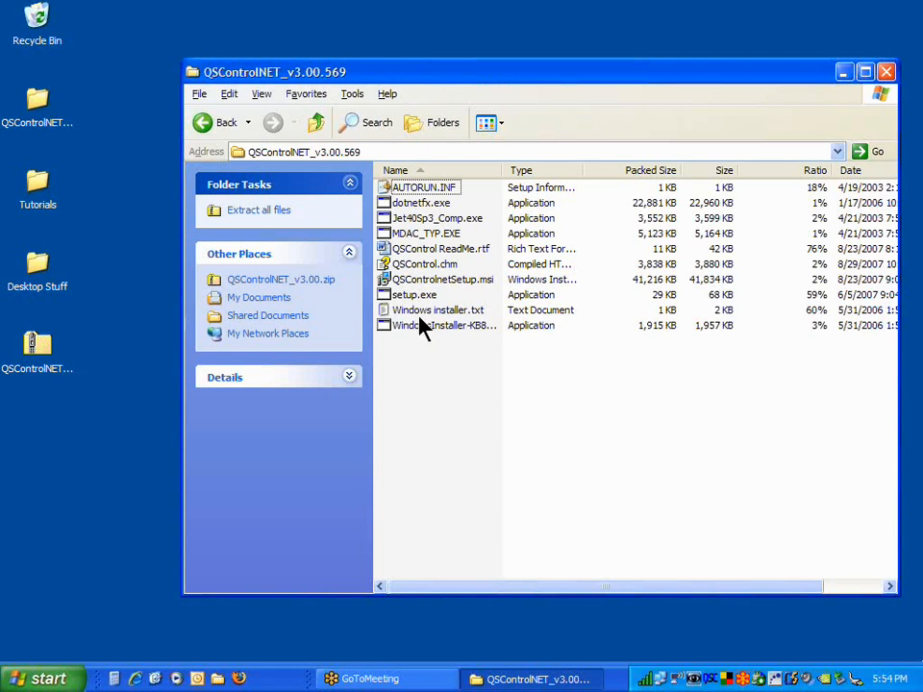
click(414, 295)
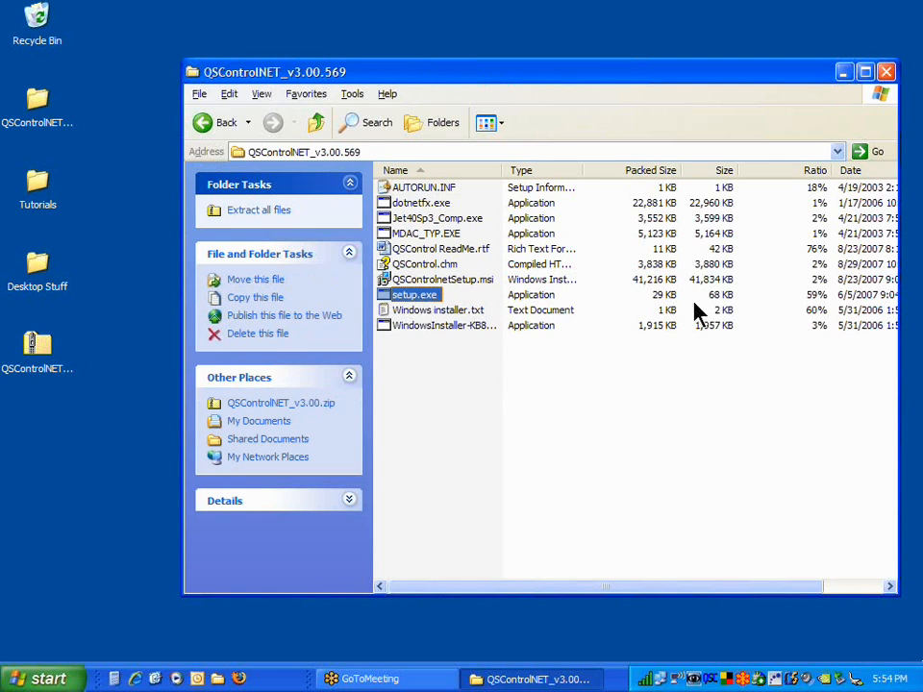
mouse_move(823, 304)
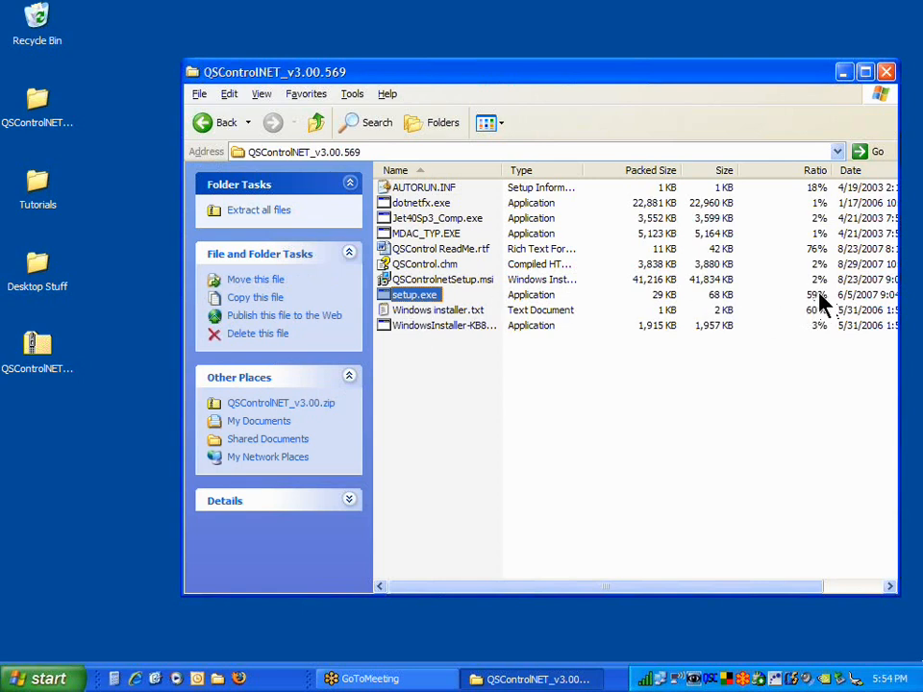
mouse_move(808, 304)
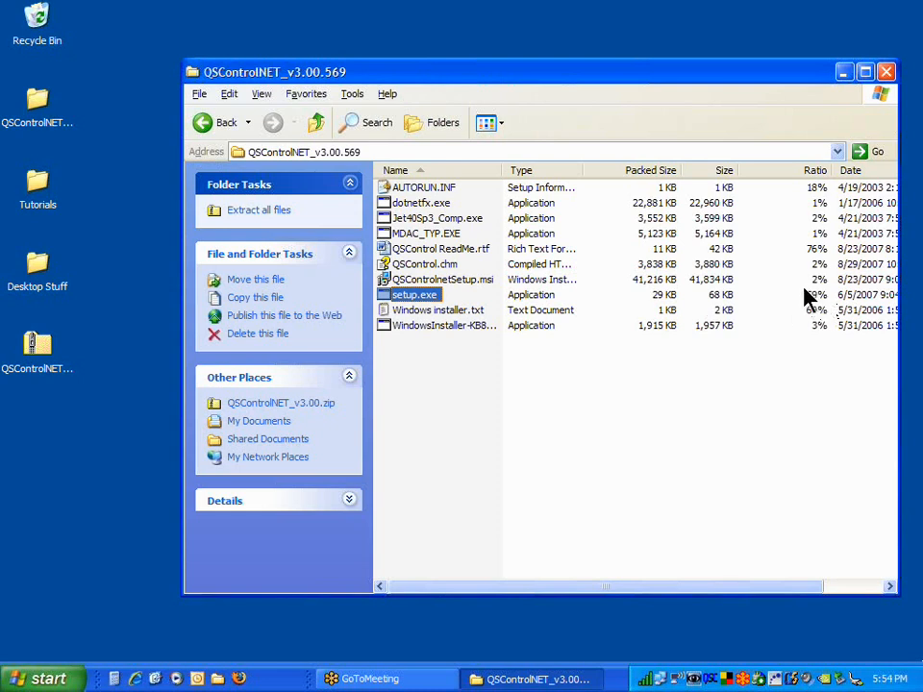
mouse_move(817, 298)
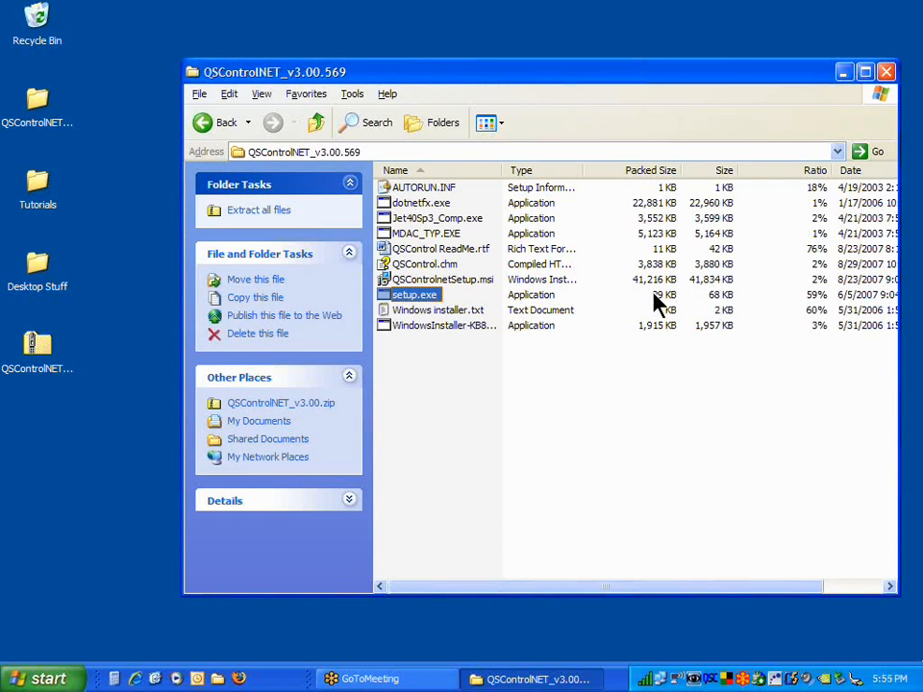
mouse_move(823, 309)
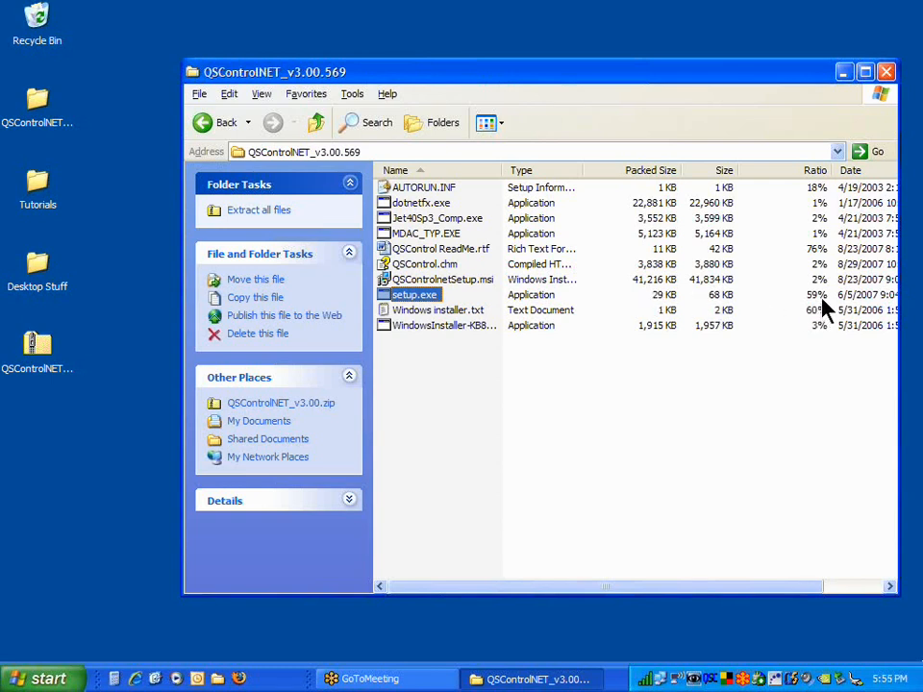
mouse_move(585, 310)
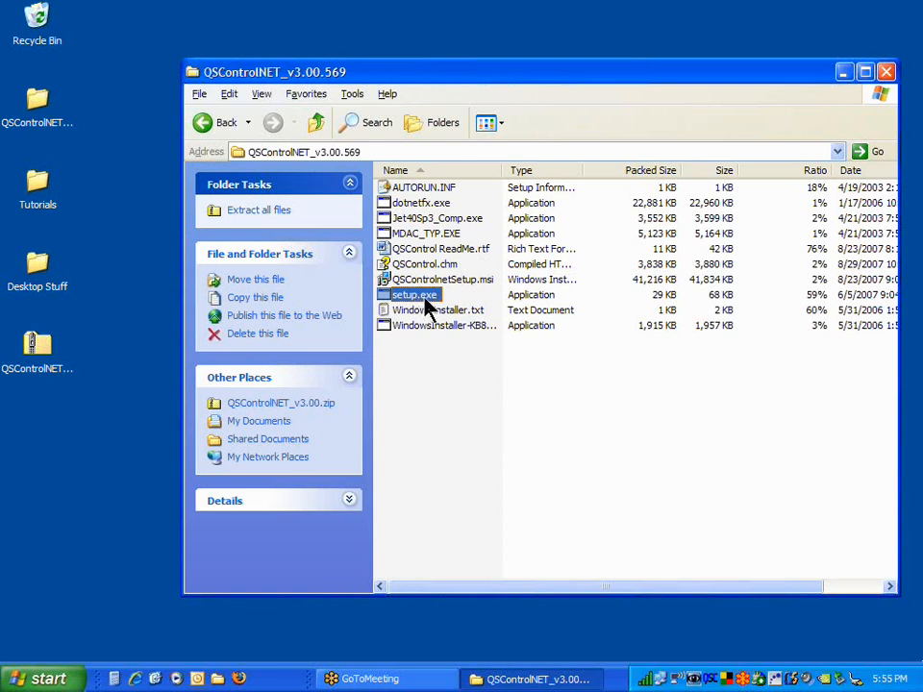
mouse_move(457, 250)
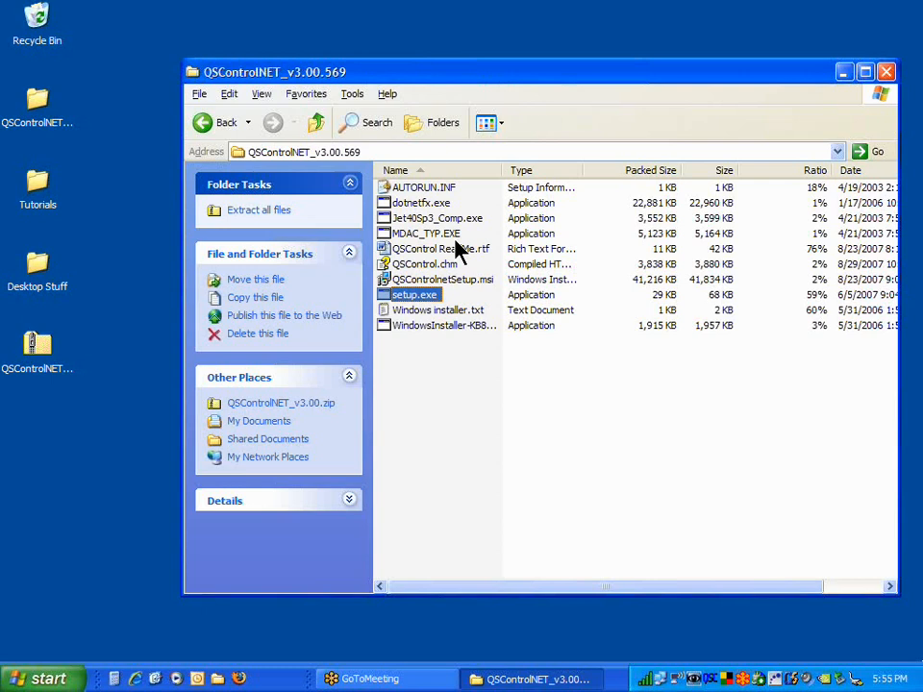
mouse_move(658, 169)
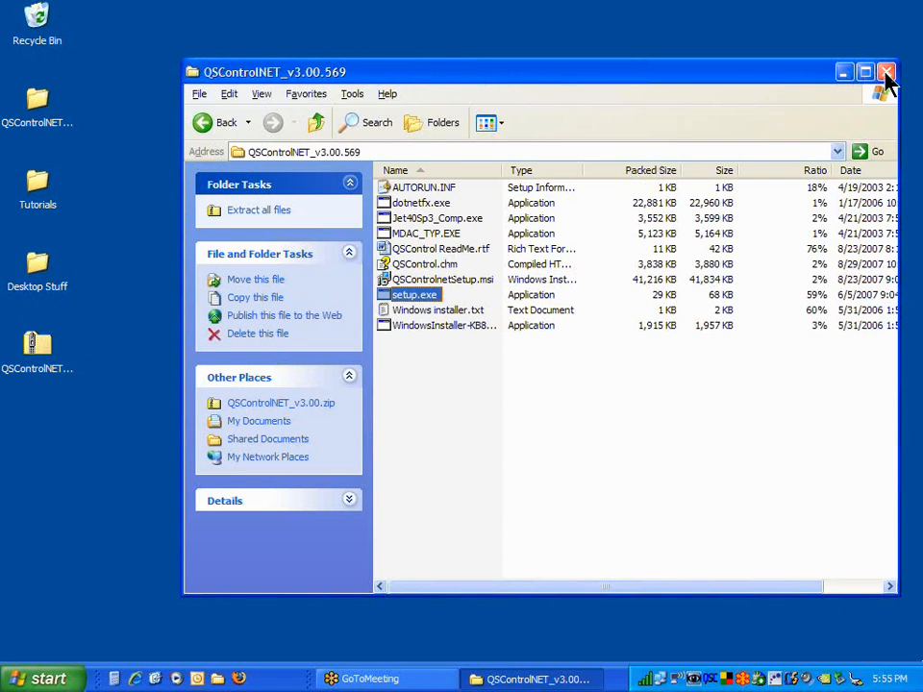
- Close the archive window and choose Extract All on the desktop zip file
click(888, 69)
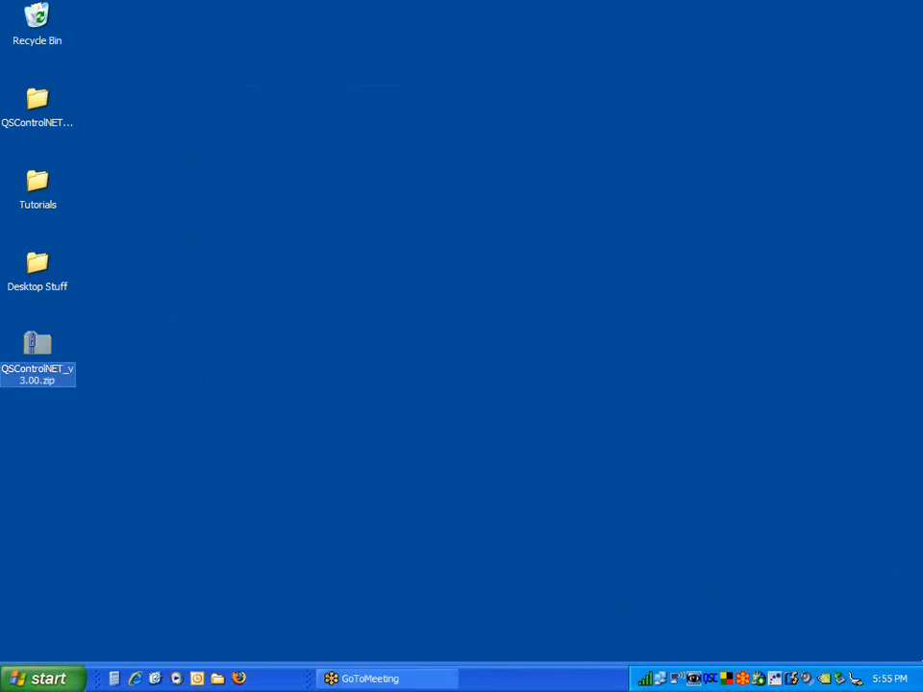
right_click(39, 346)
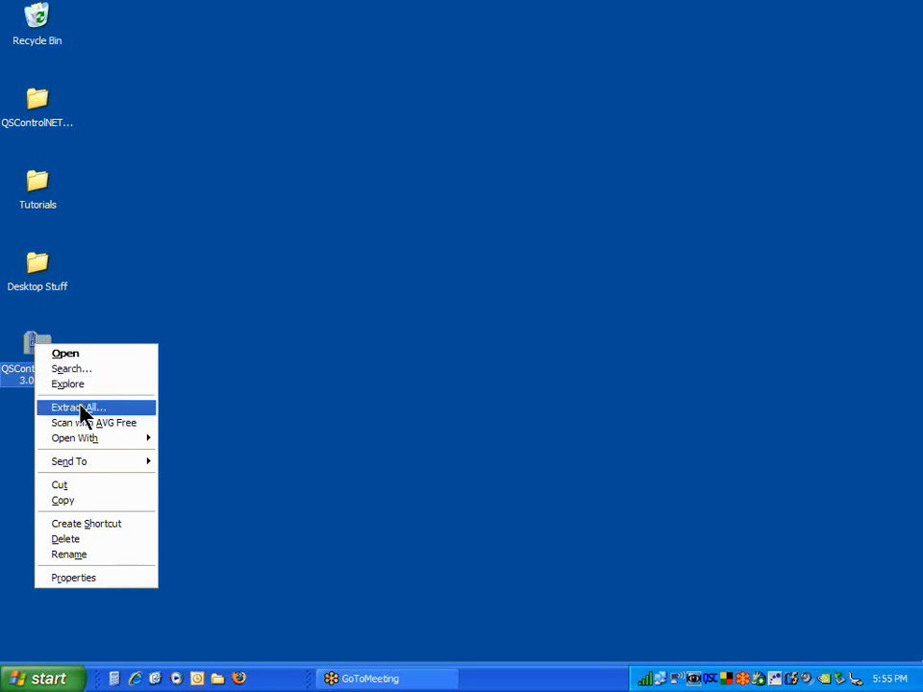
click(79, 408)
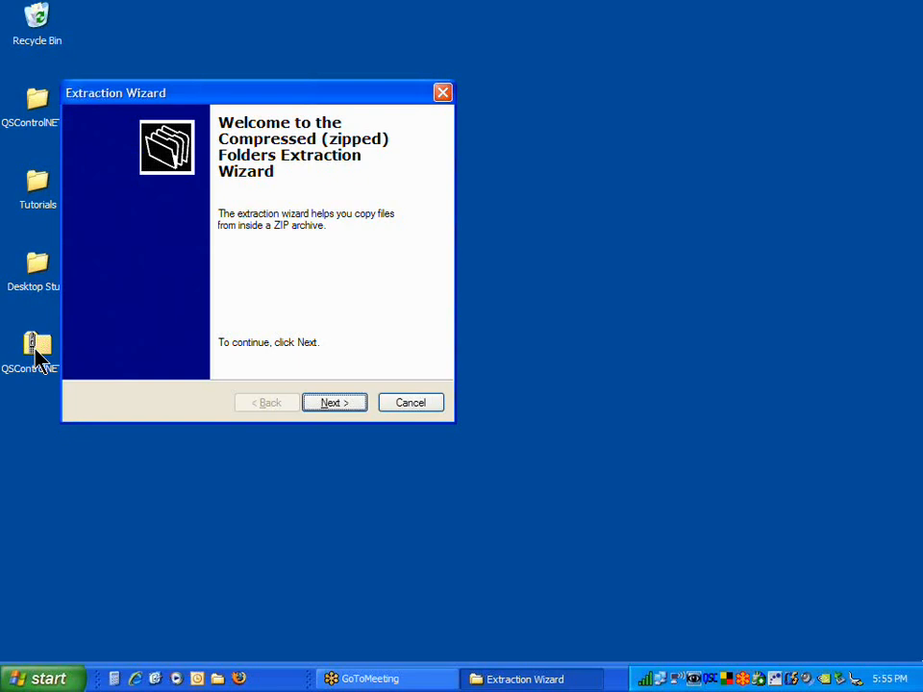
- Advance the Extraction Wizard to its destination-folder step
right_click(36, 346)
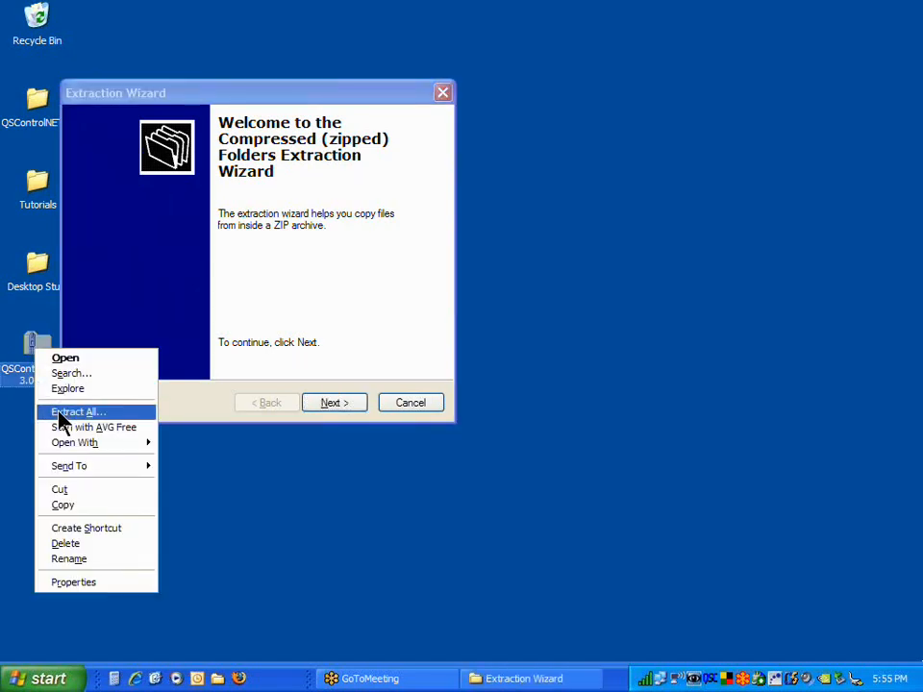
mouse_move(279, 282)
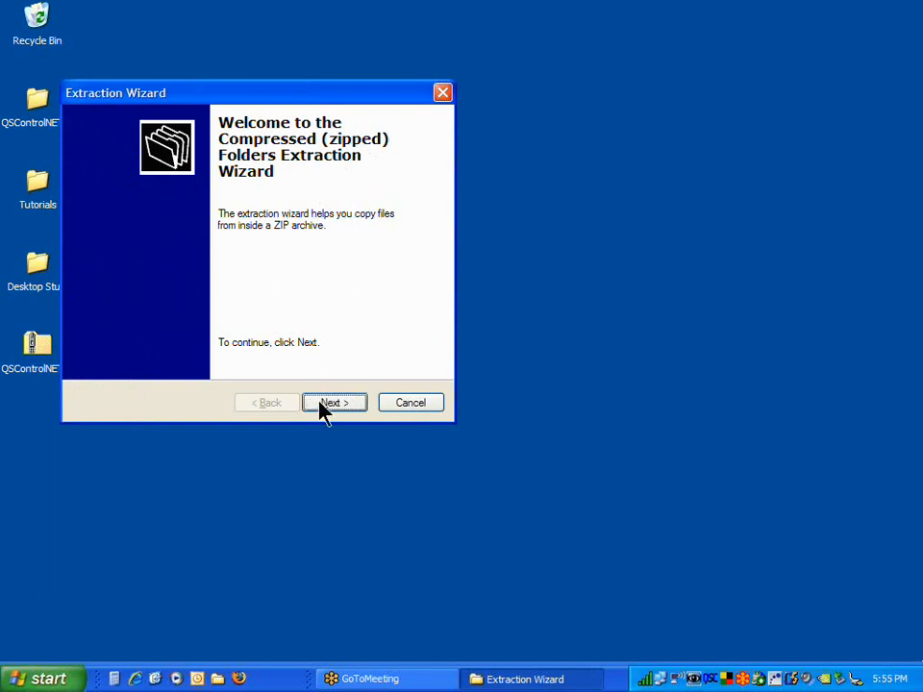
click(334, 402)
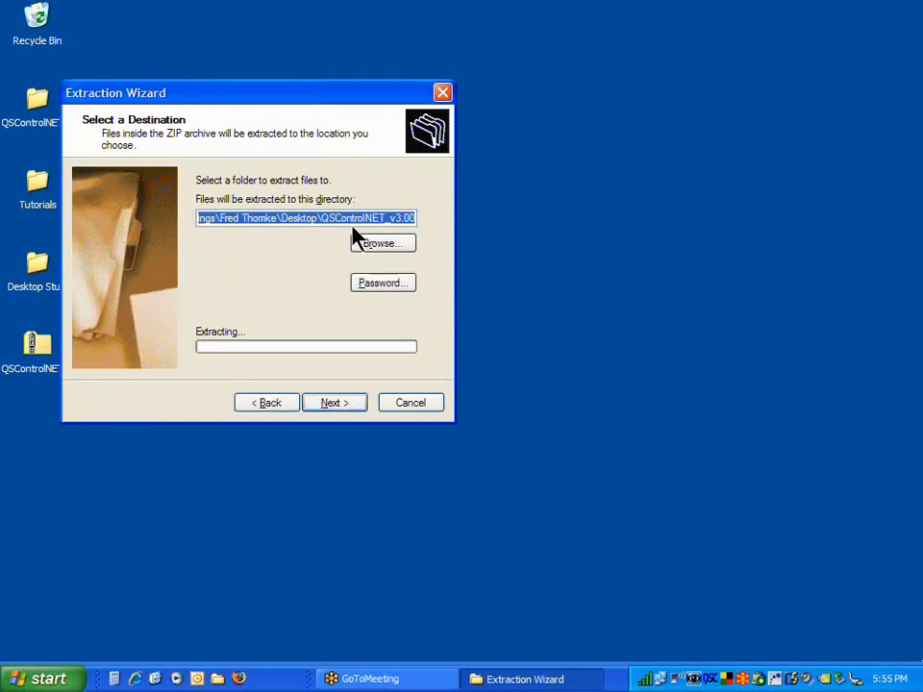
click(323, 218)
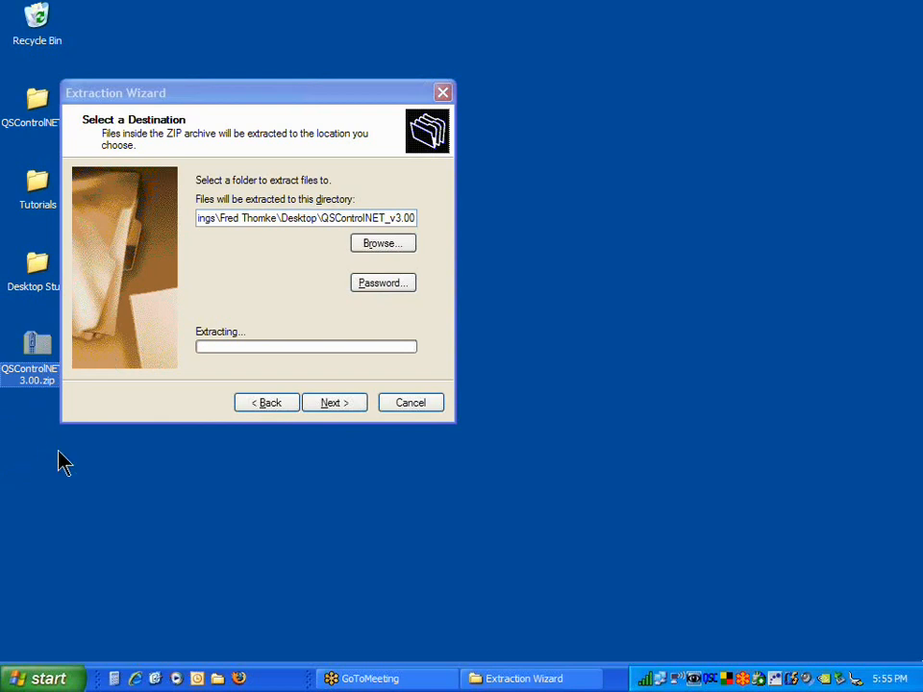
mouse_move(315, 239)
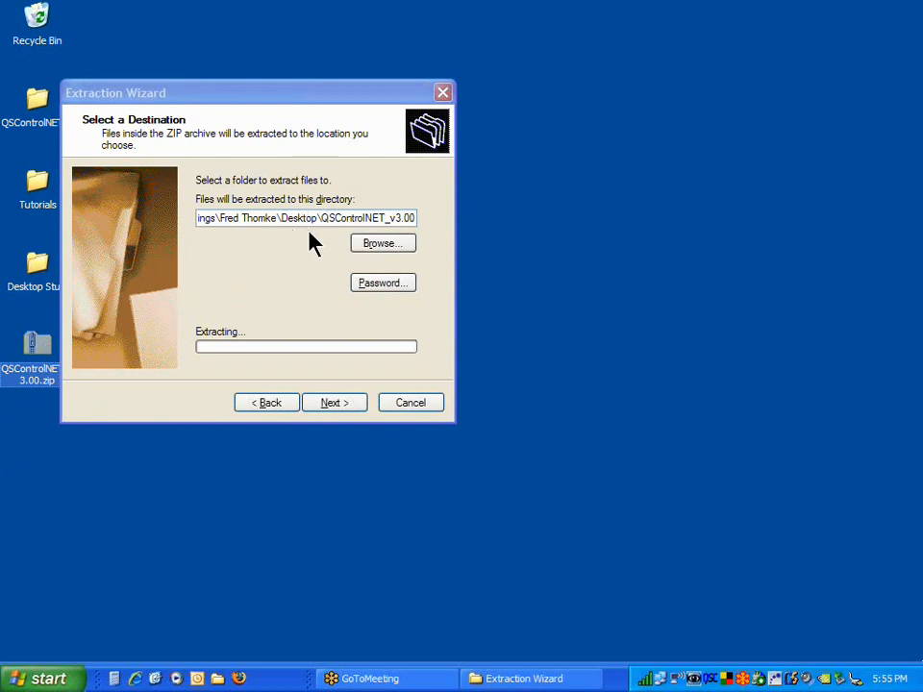
mouse_move(308, 246)
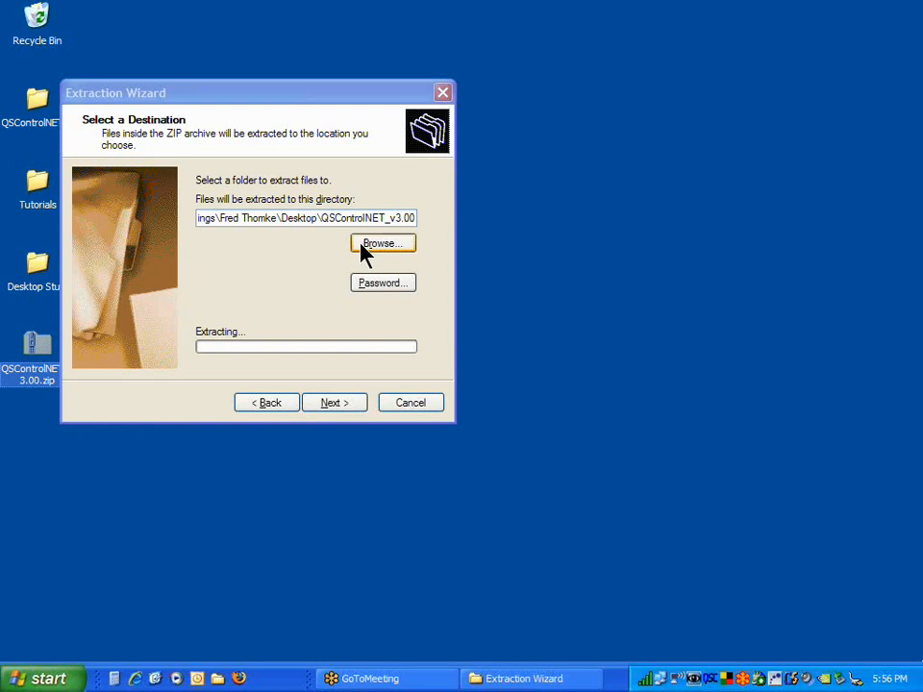
mouse_move(346, 284)
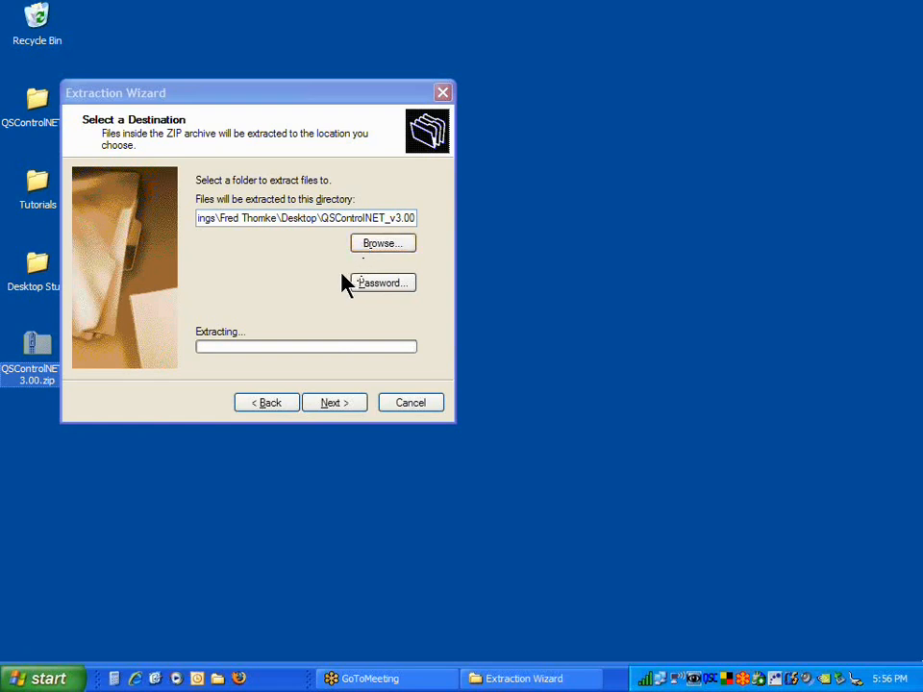
- Browse to the Downloaded QSC folder under My Documents as the extraction destination
click(380, 242)
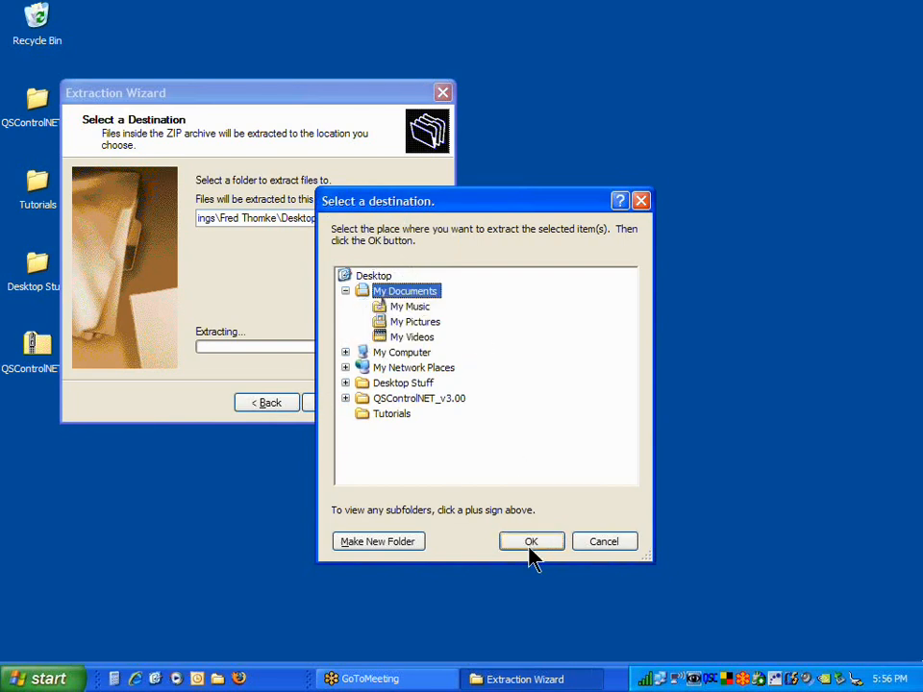
click(531, 542)
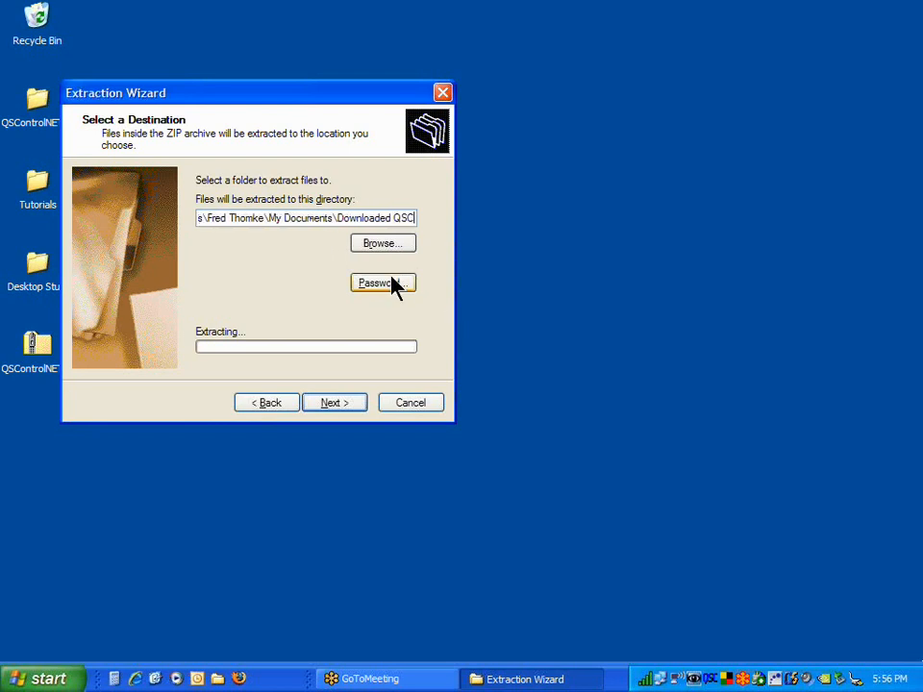
mouse_move(334, 410)
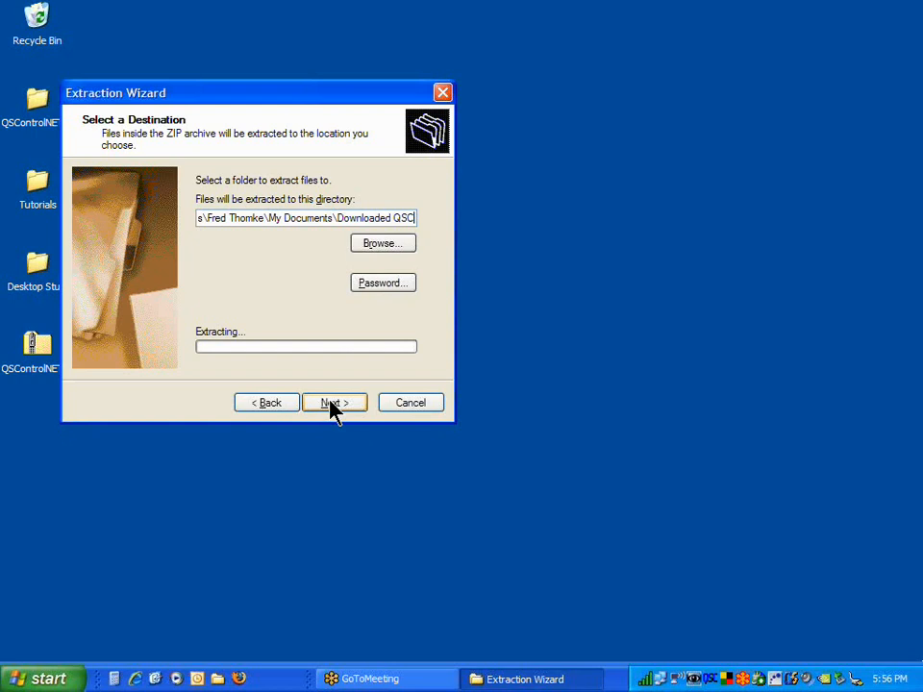
- Extract the archive's files into the Downloaded QSC folder and reach the completion page
click(335, 402)
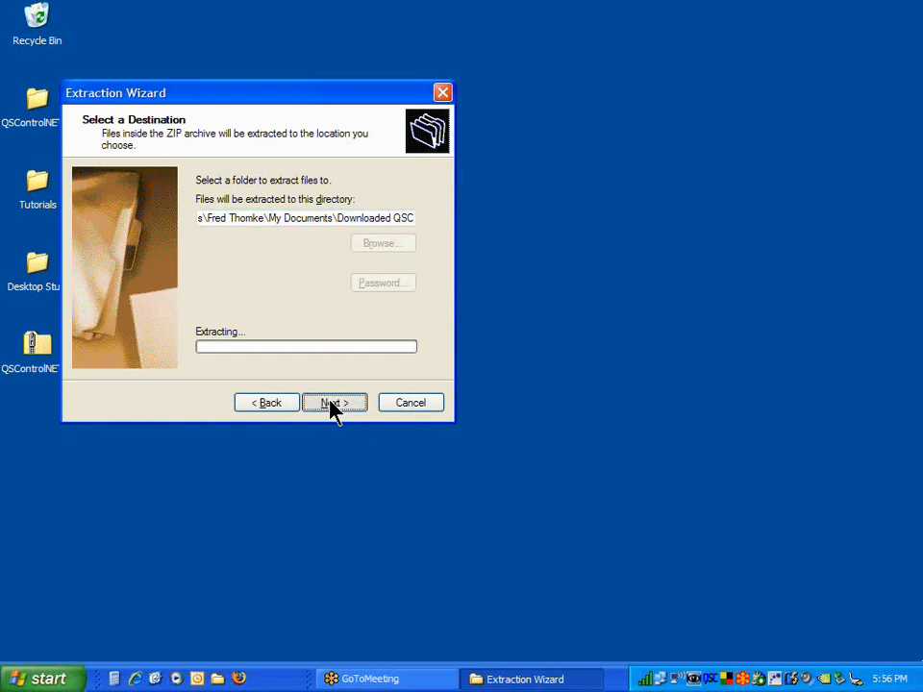
click(335, 402)
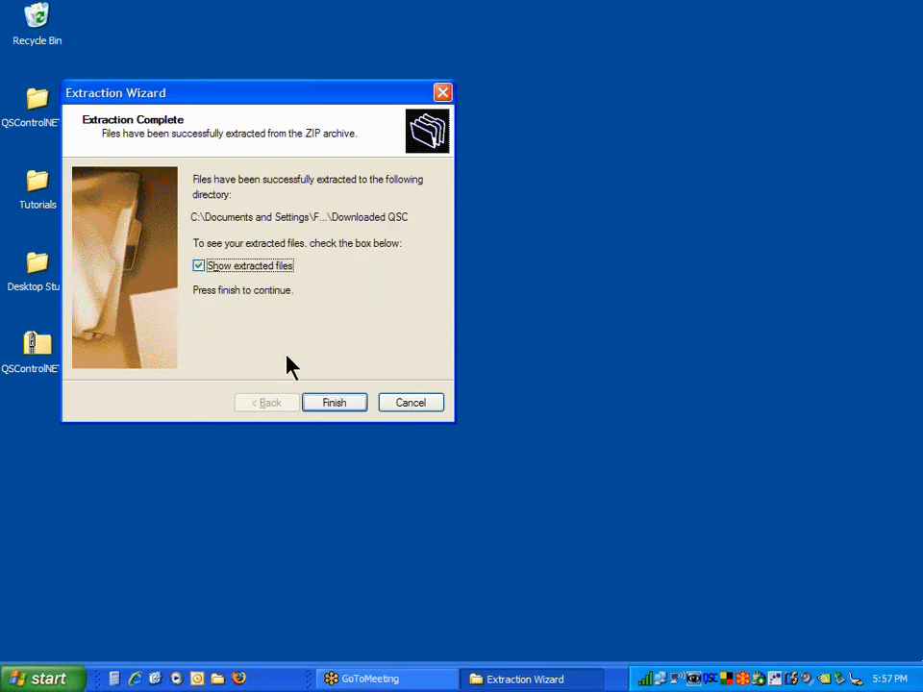
mouse_move(254, 360)
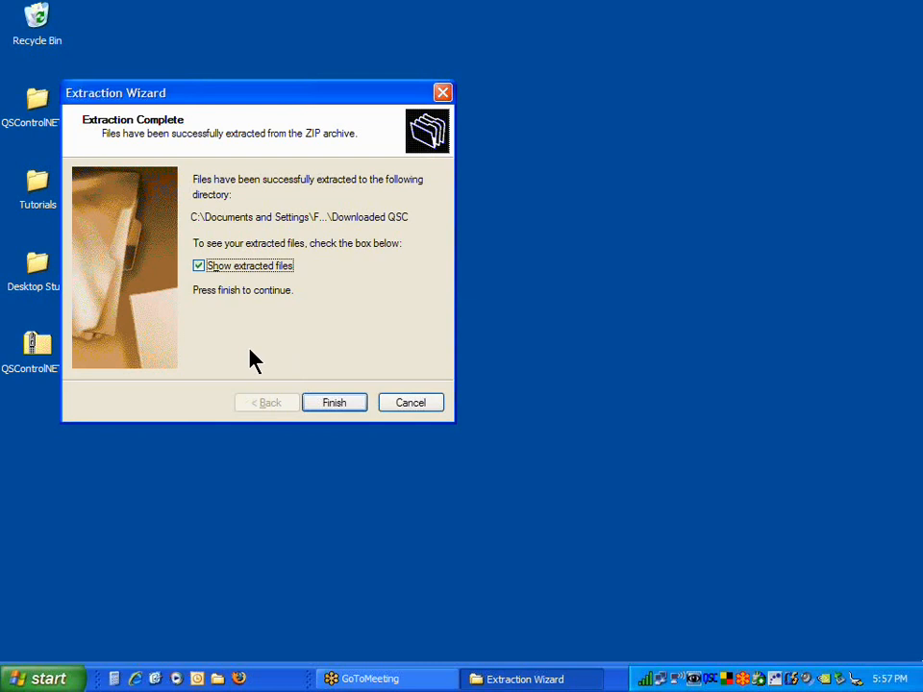
mouse_move(240, 279)
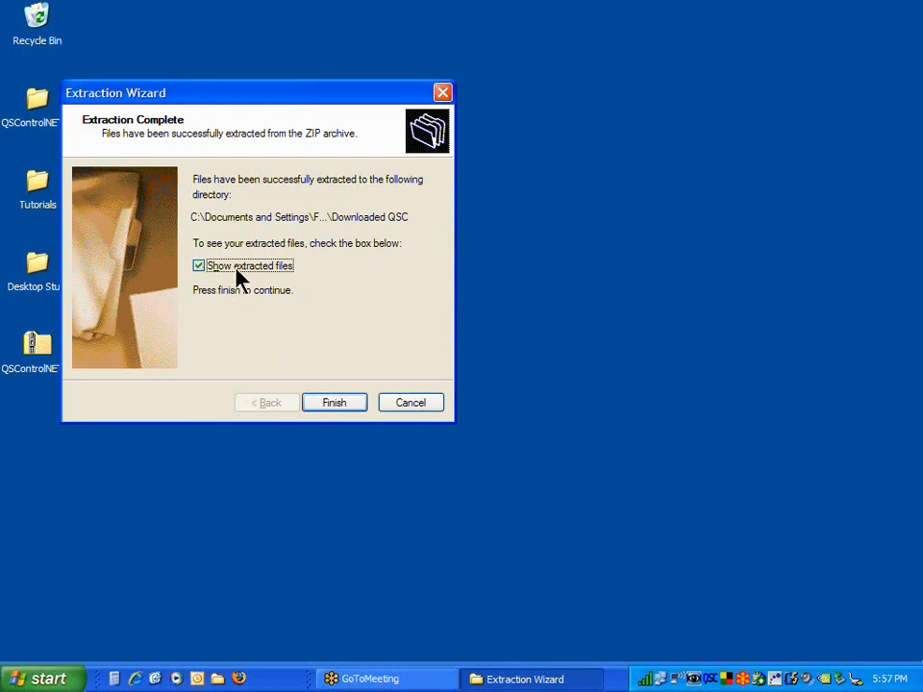
mouse_move(285, 234)
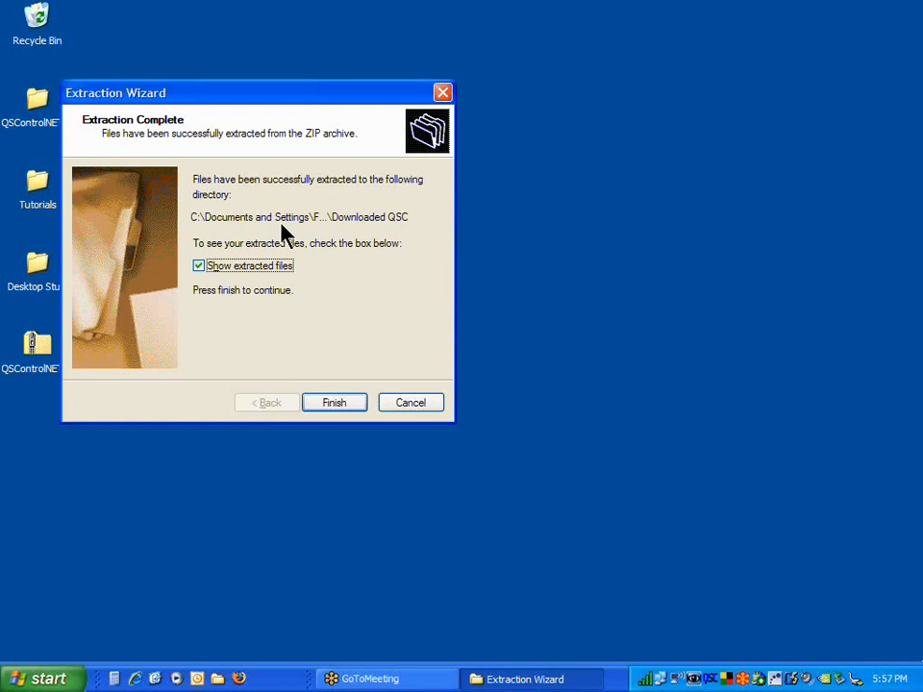
mouse_move(327, 239)
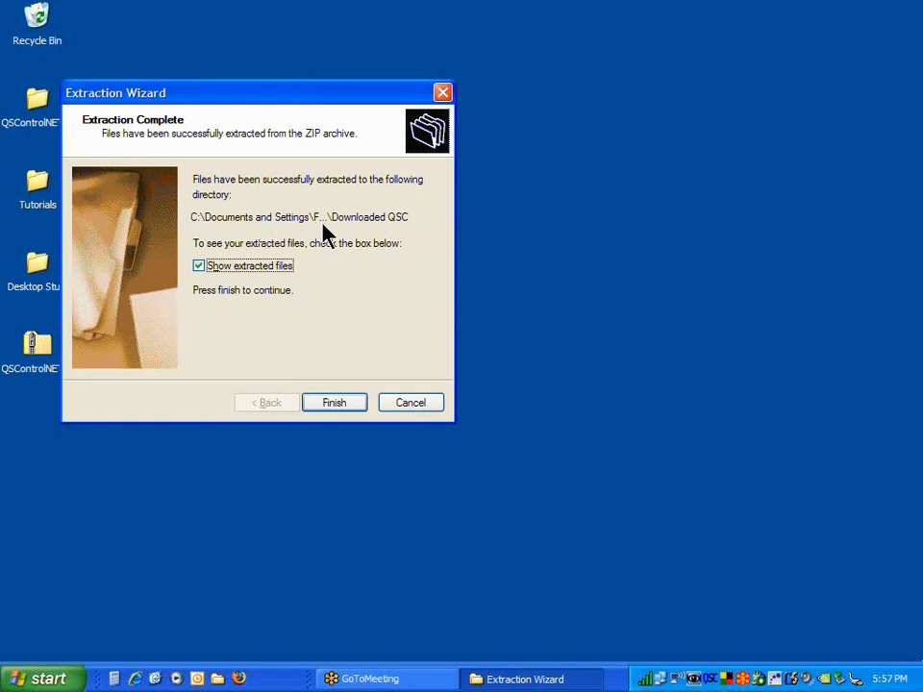
mouse_move(383, 235)
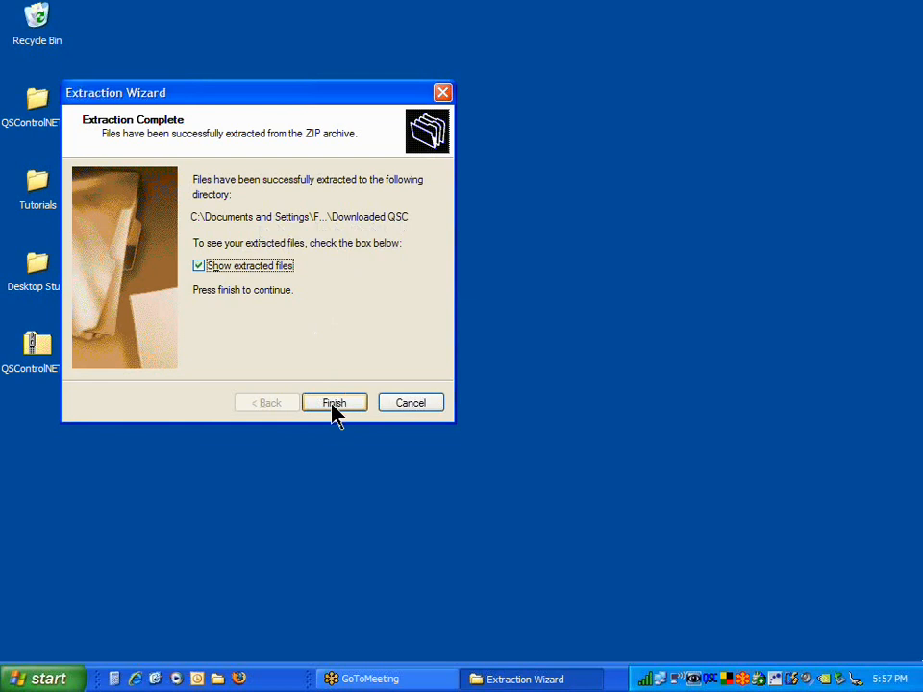
mouse_move(315, 377)
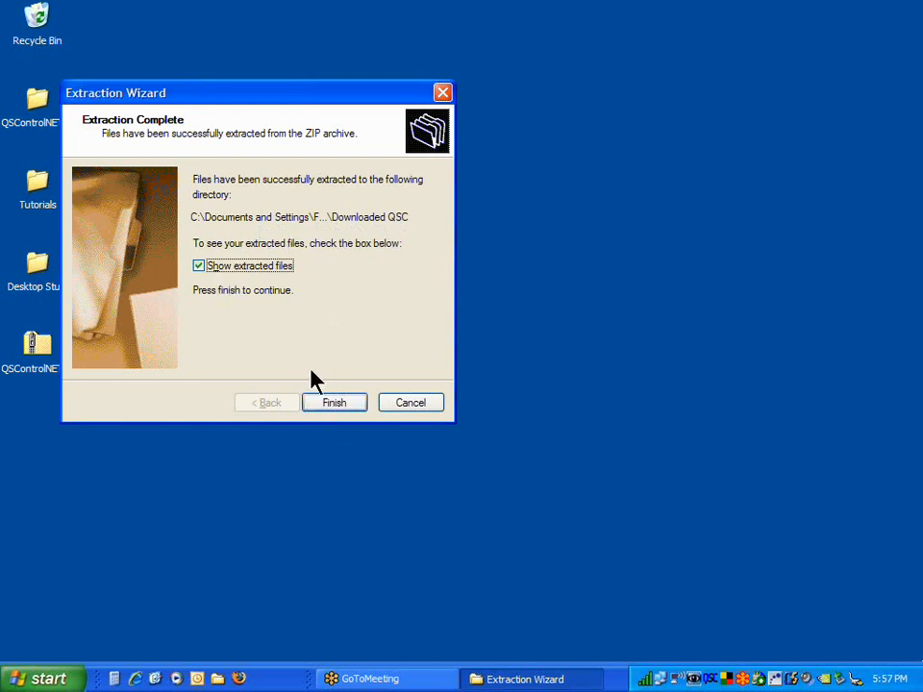
- Finish the wizard and open the extracted QSControlNET_v3.00.569 folder
click(335, 402)
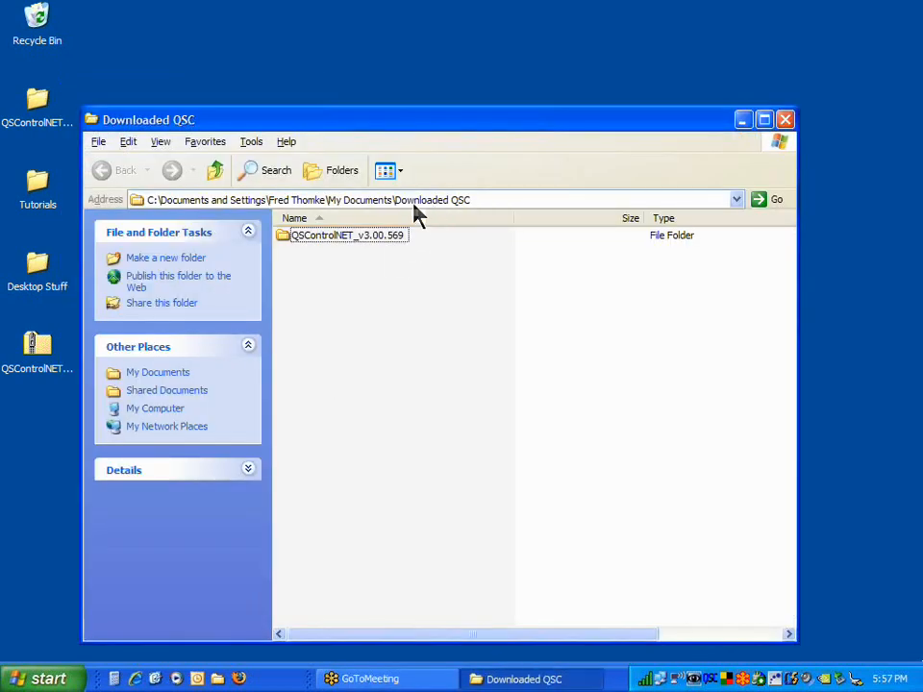
mouse_move(433, 221)
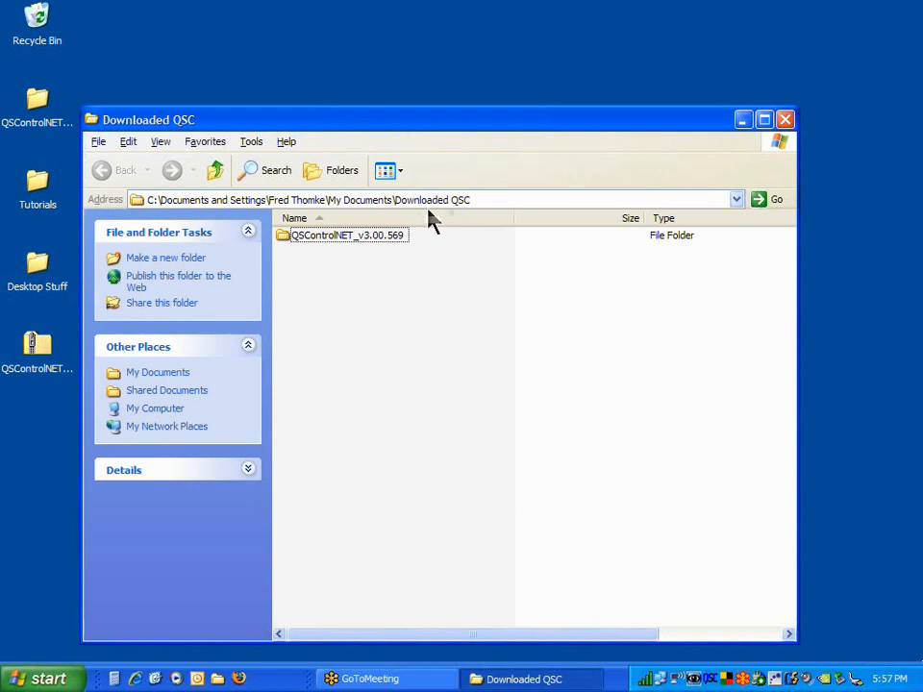
mouse_move(361, 214)
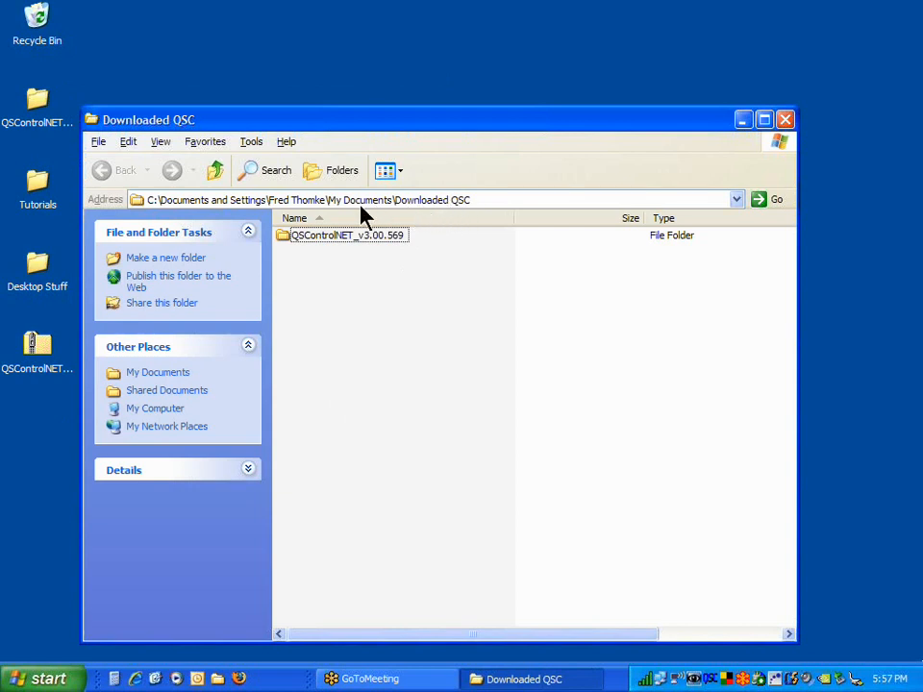
mouse_move(321, 252)
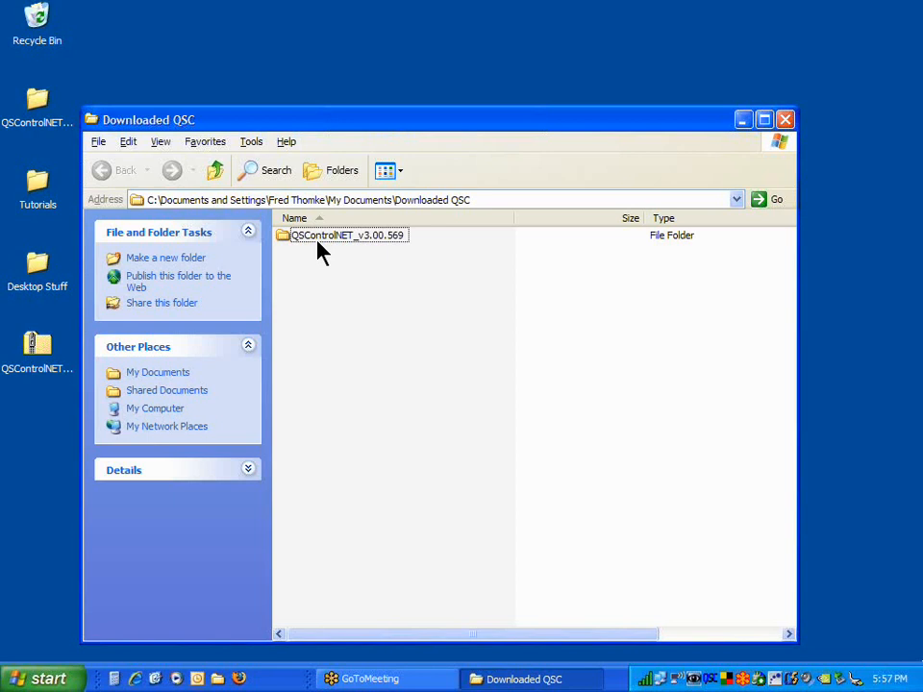
double_click(344, 235)
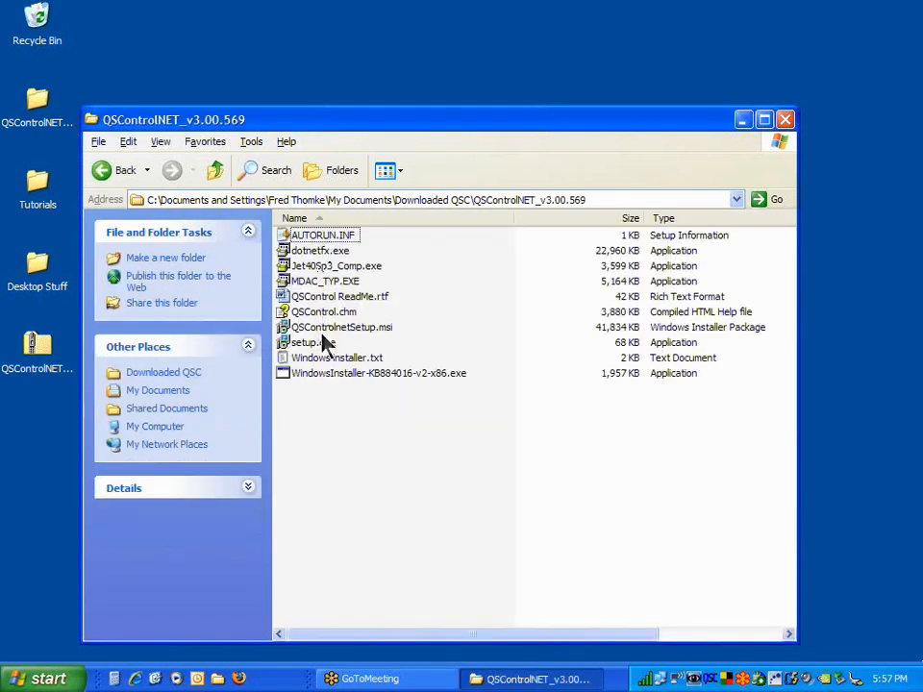
mouse_move(362, 392)
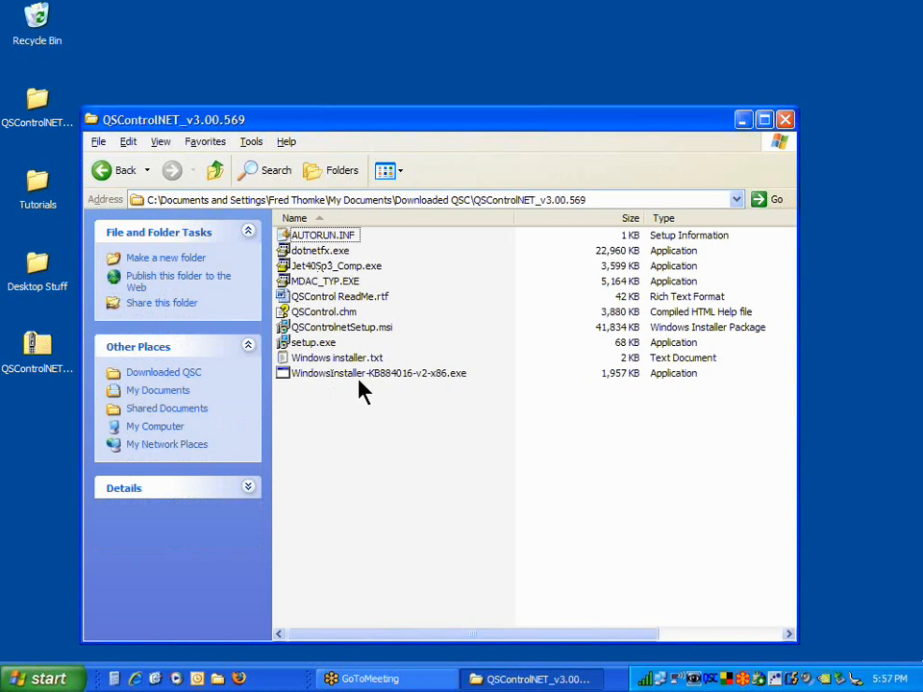
mouse_move(285, 350)
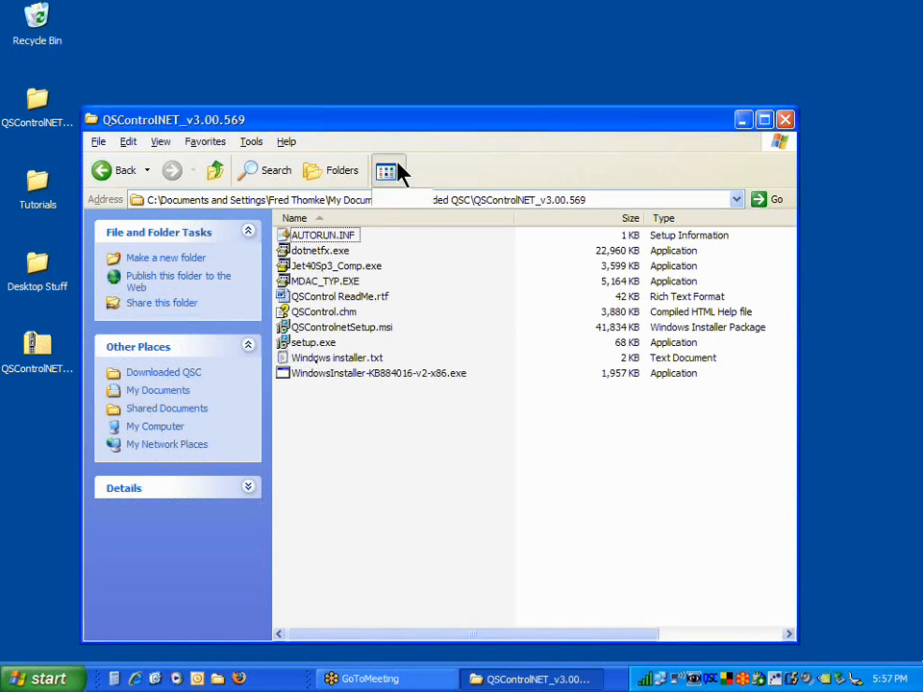
- Show the folder's files as large icons and run setup.exe
click(385, 169)
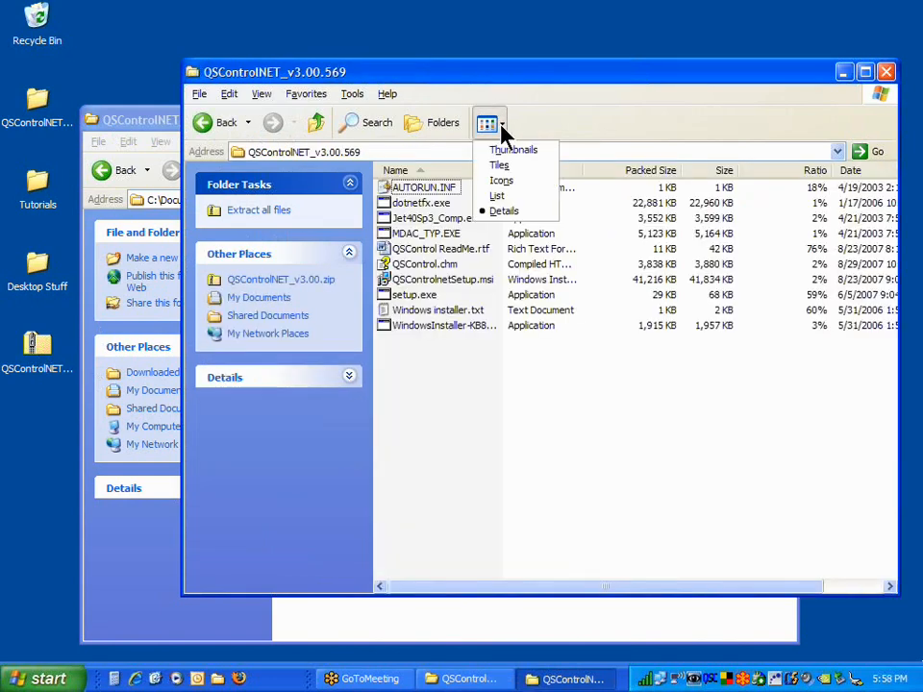
click(500, 181)
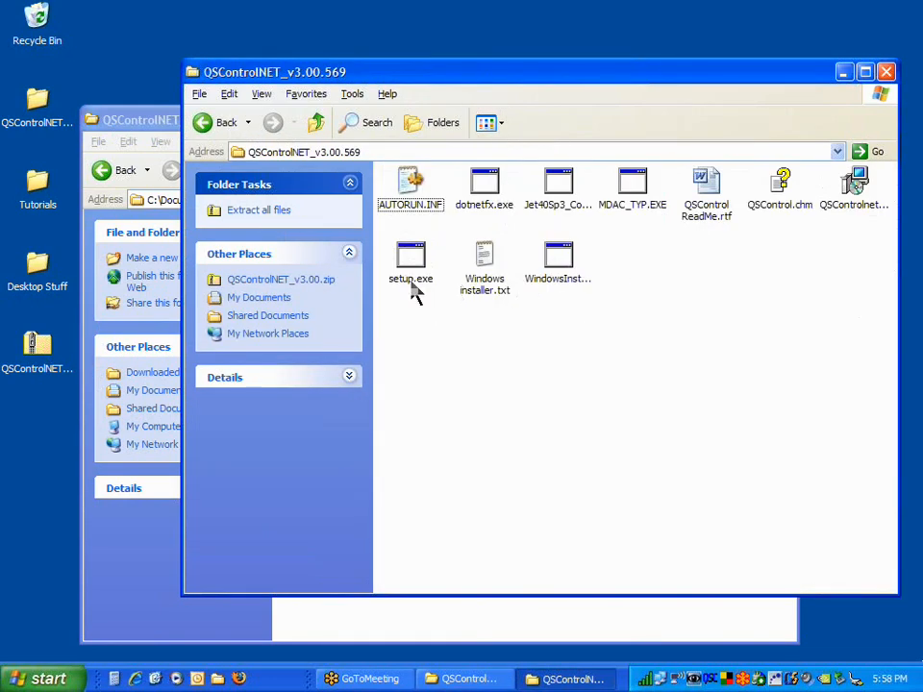
mouse_move(470, 196)
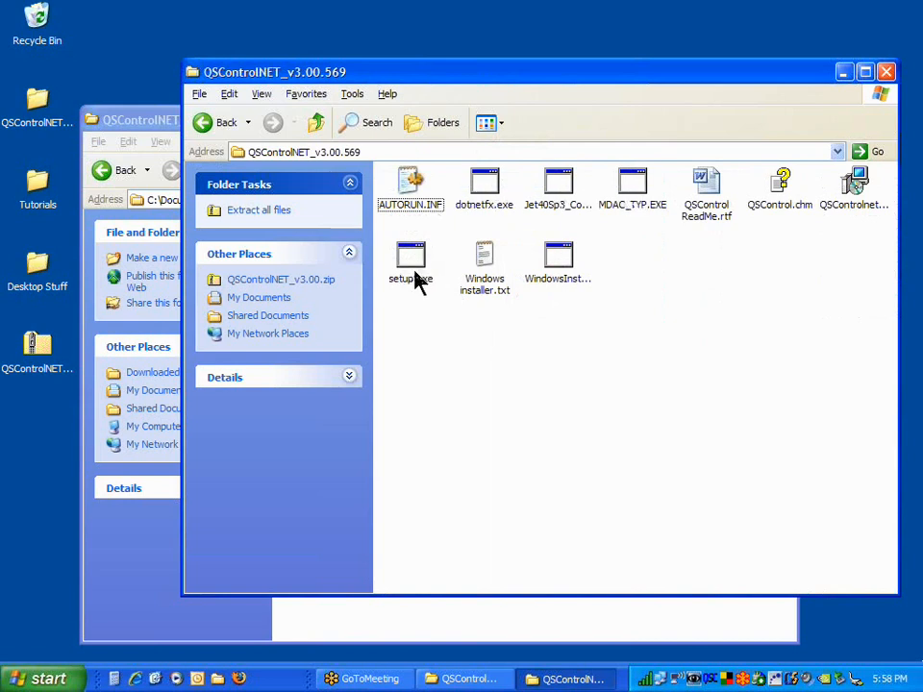
click(411, 253)
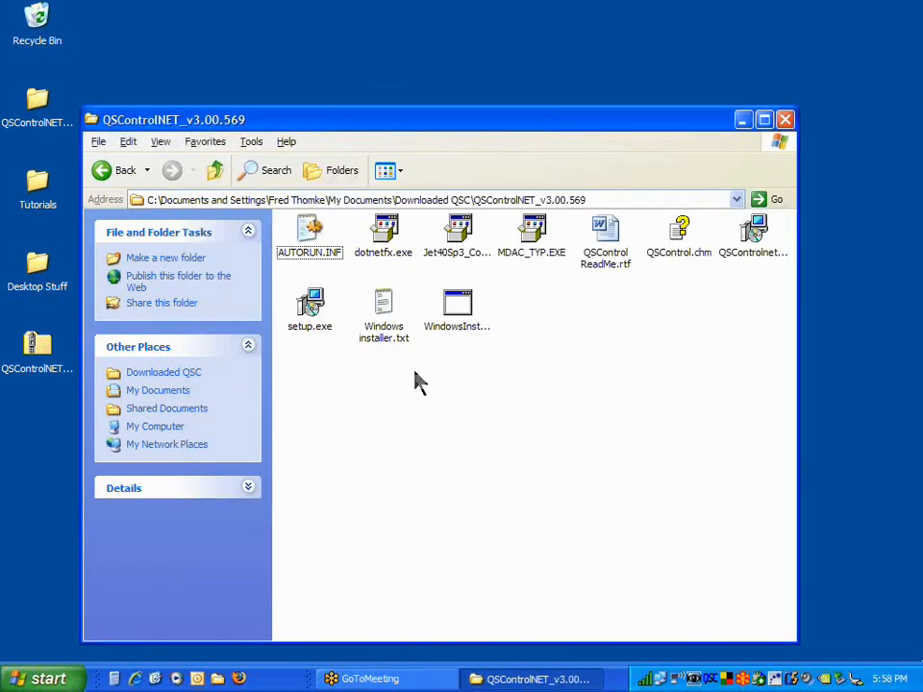
mouse_move(331, 331)
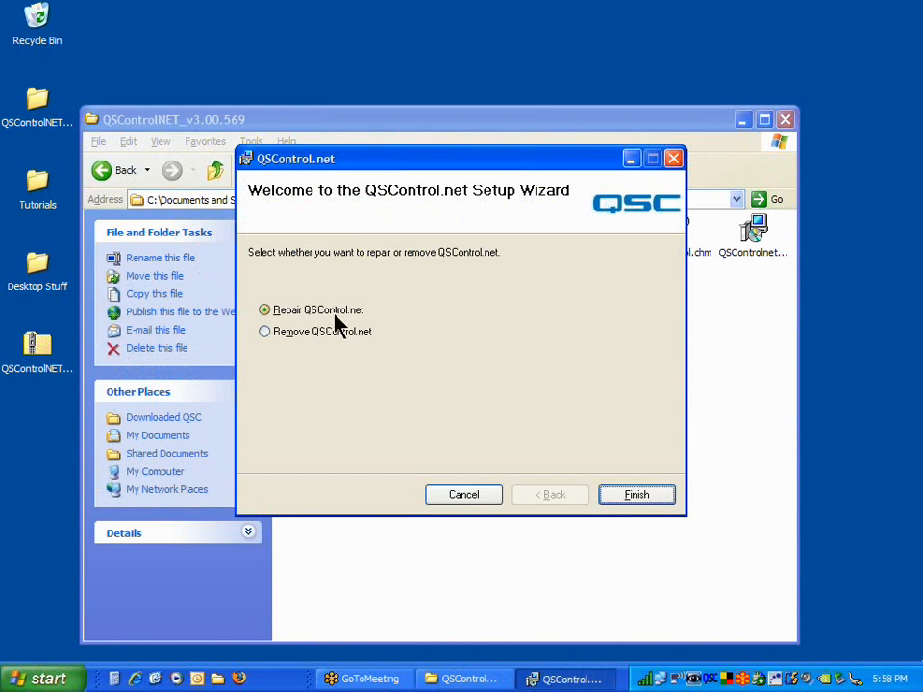
mouse_move(388, 325)
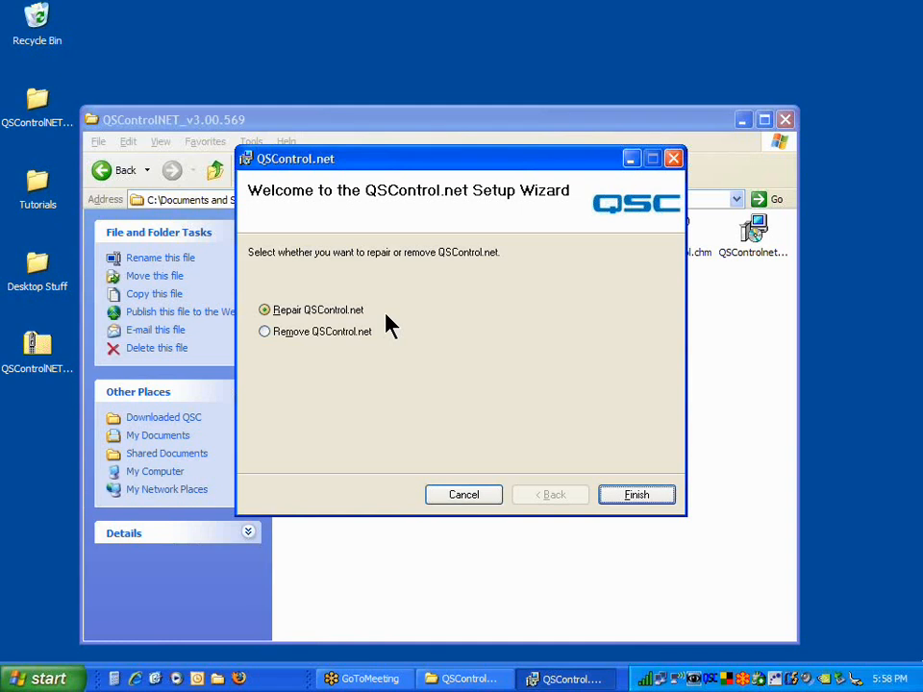
mouse_move(450, 266)
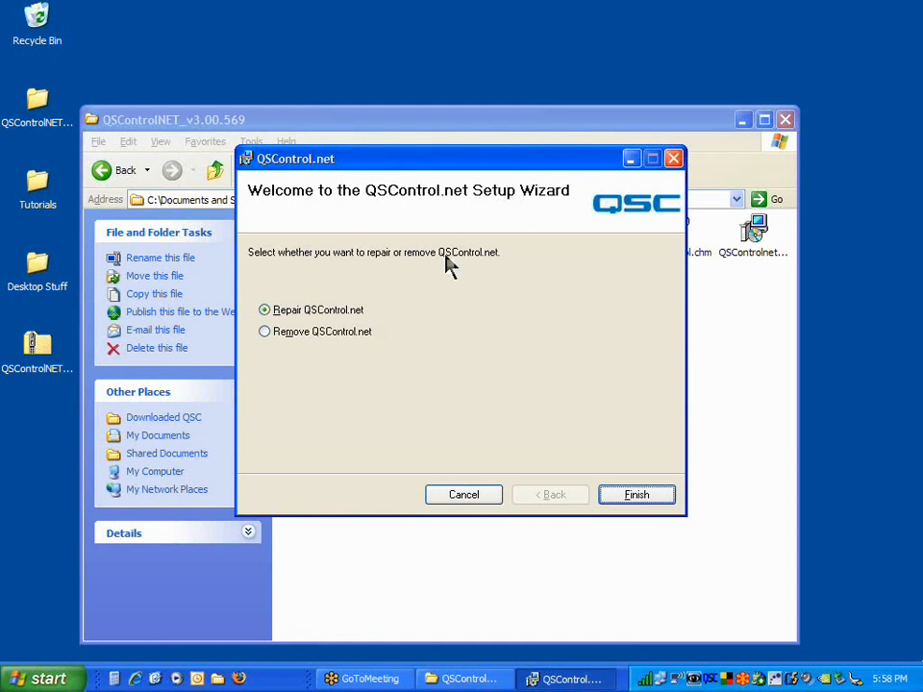
mouse_move(350, 331)
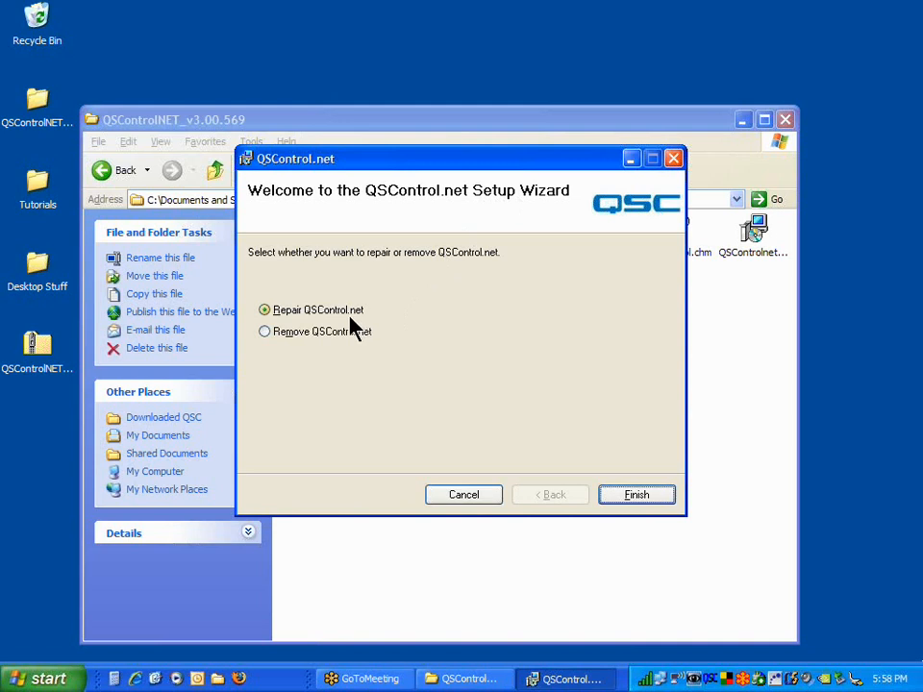
mouse_move(306, 331)
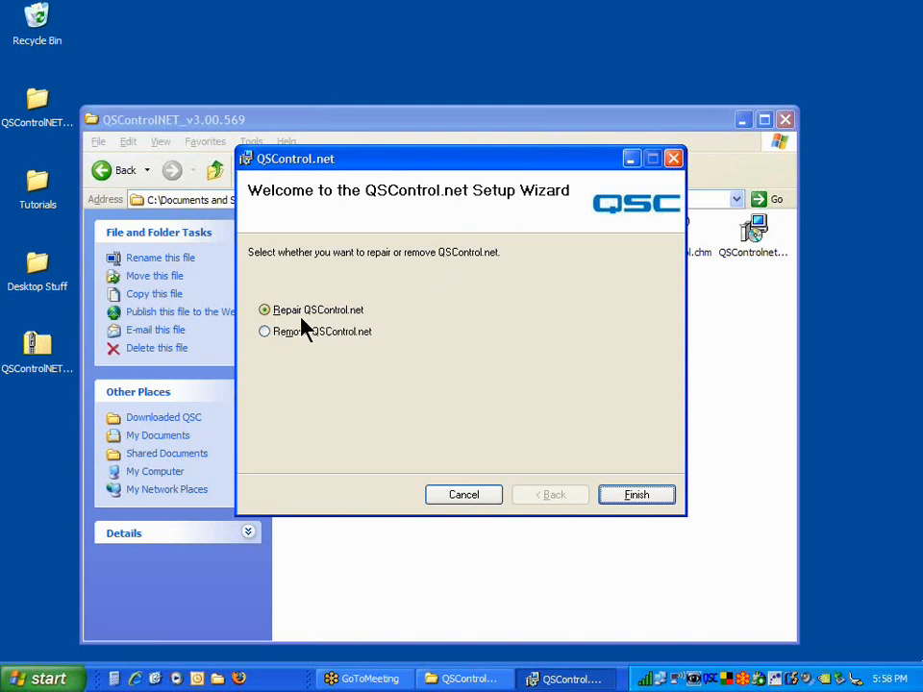
mouse_move(353, 354)
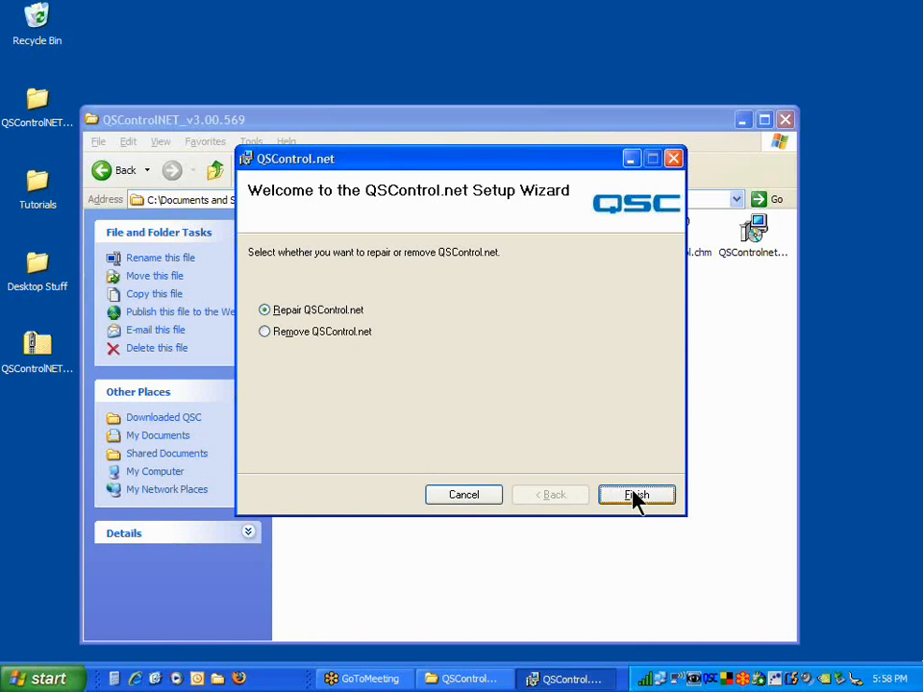
- Continue the setup wizard and read the QSControl.net 3.0 notes down to Known Issues
click(637, 494)
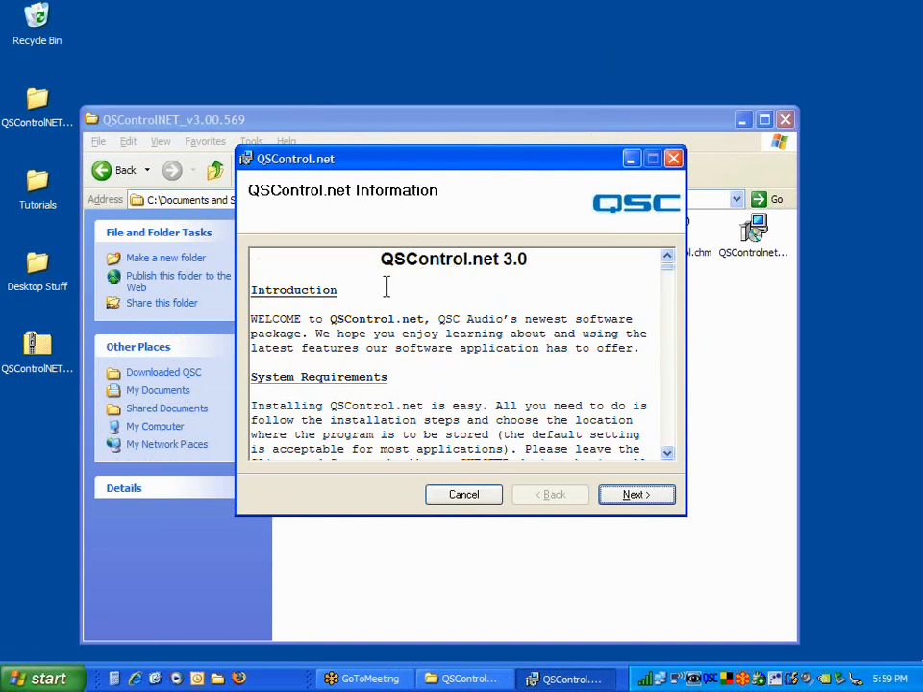
mouse_move(606, 334)
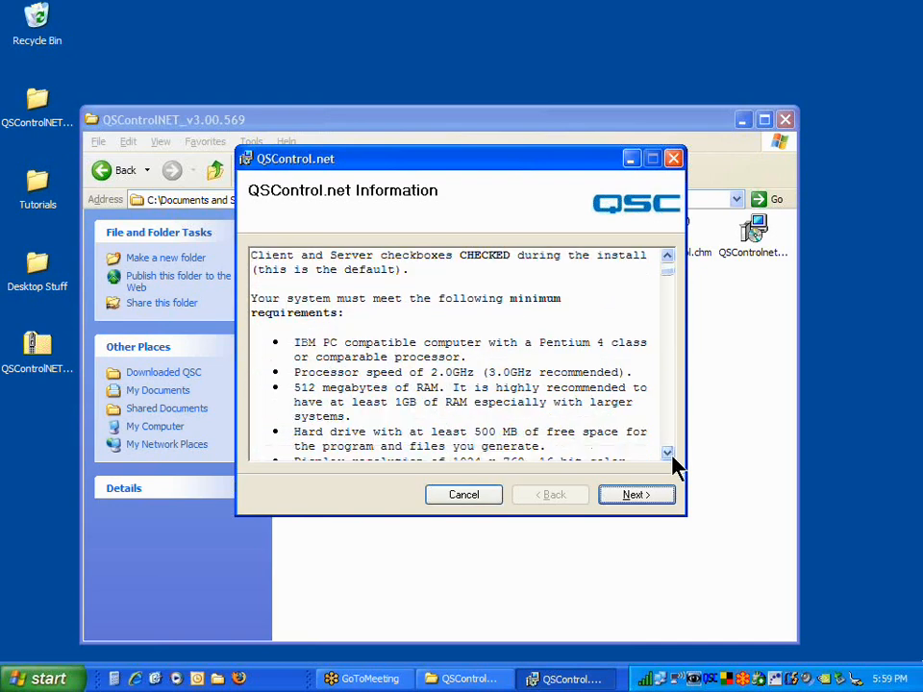
scroll(down, 3)
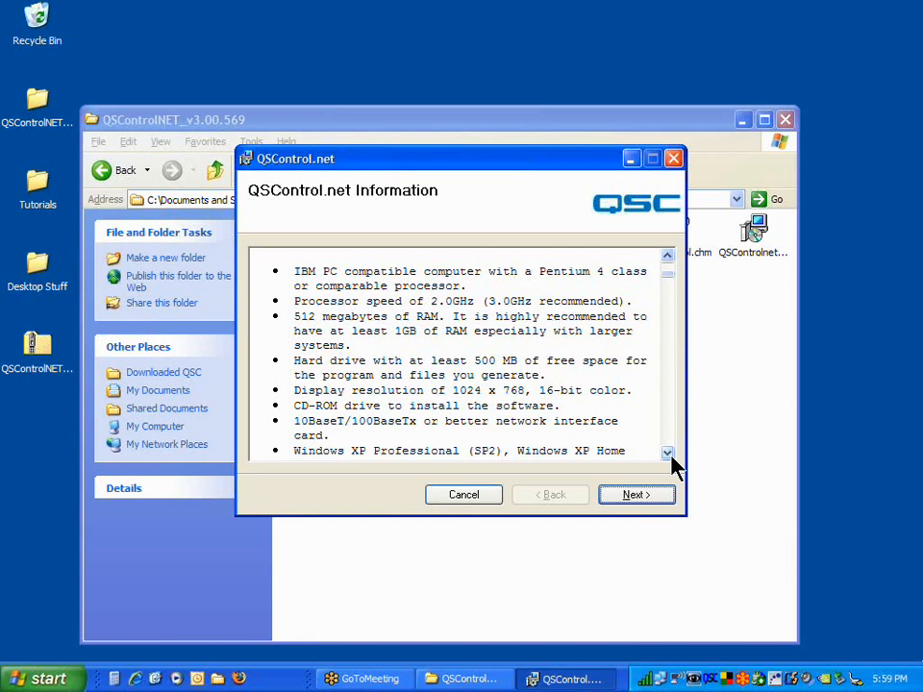
click(665, 452)
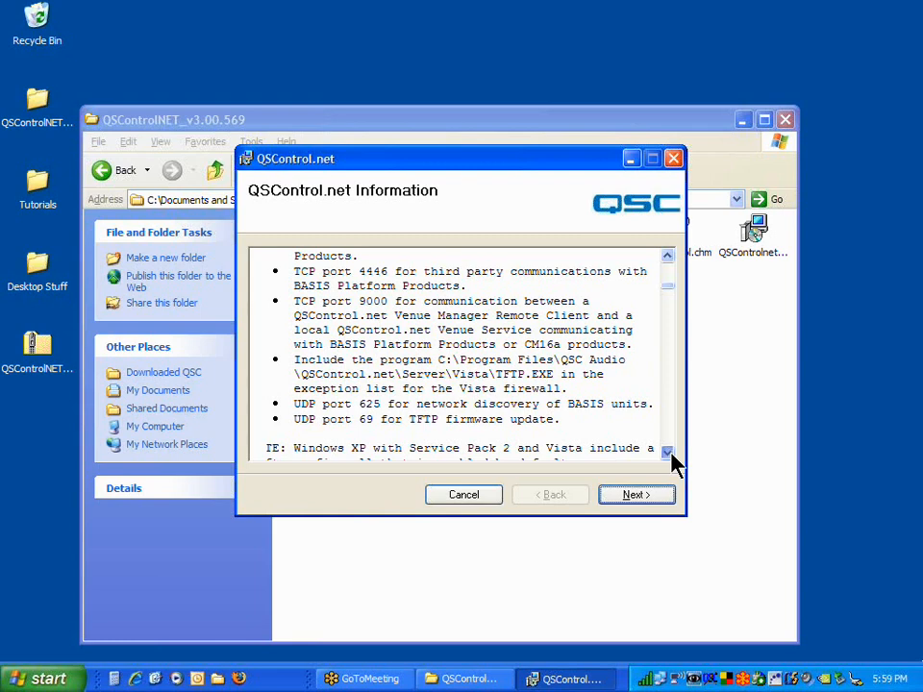
click(667, 450)
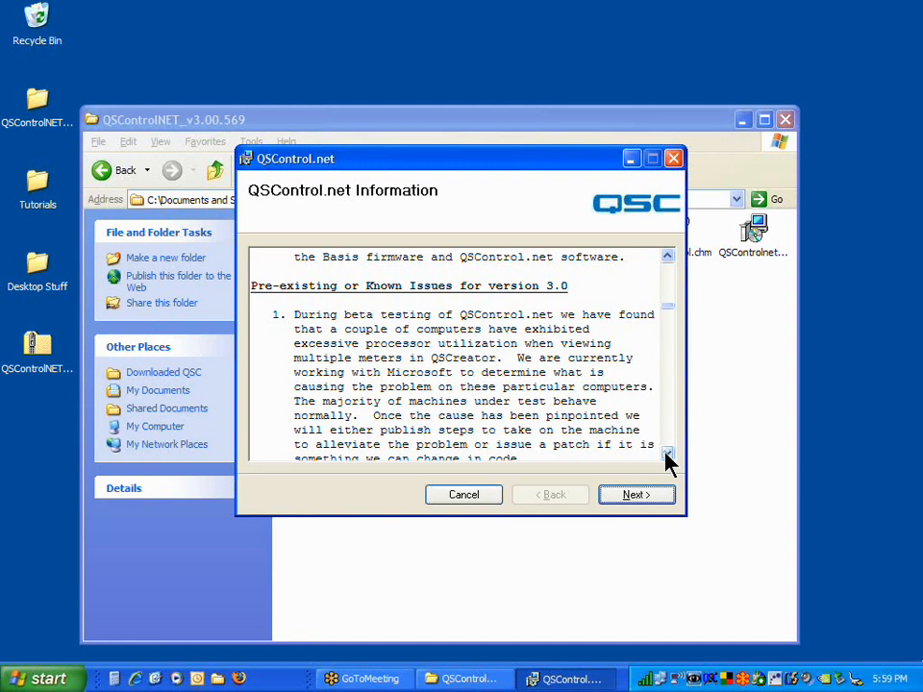
mouse_move(612, 404)
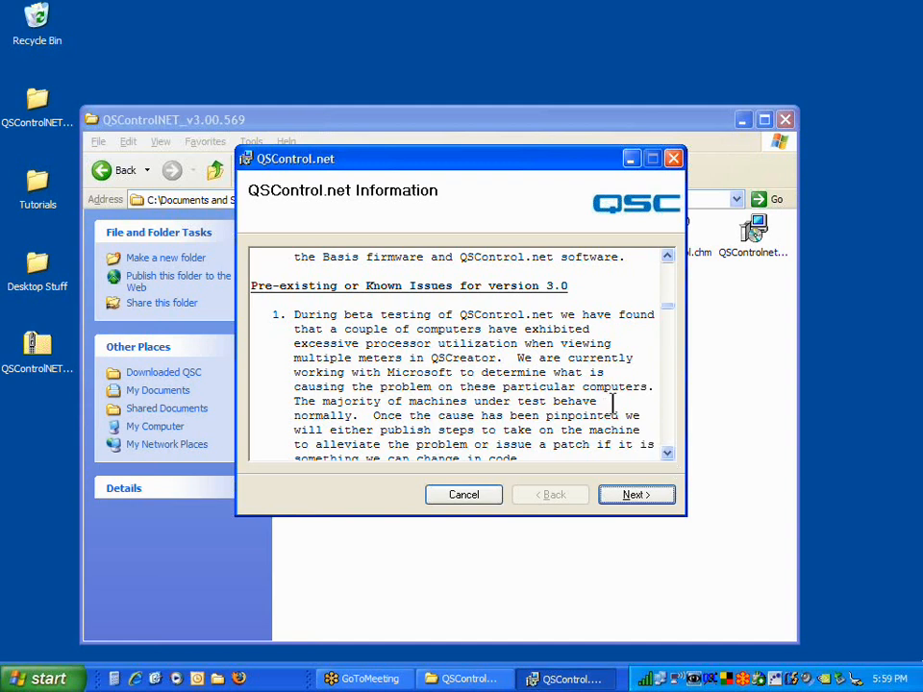
scroll(down, 3)
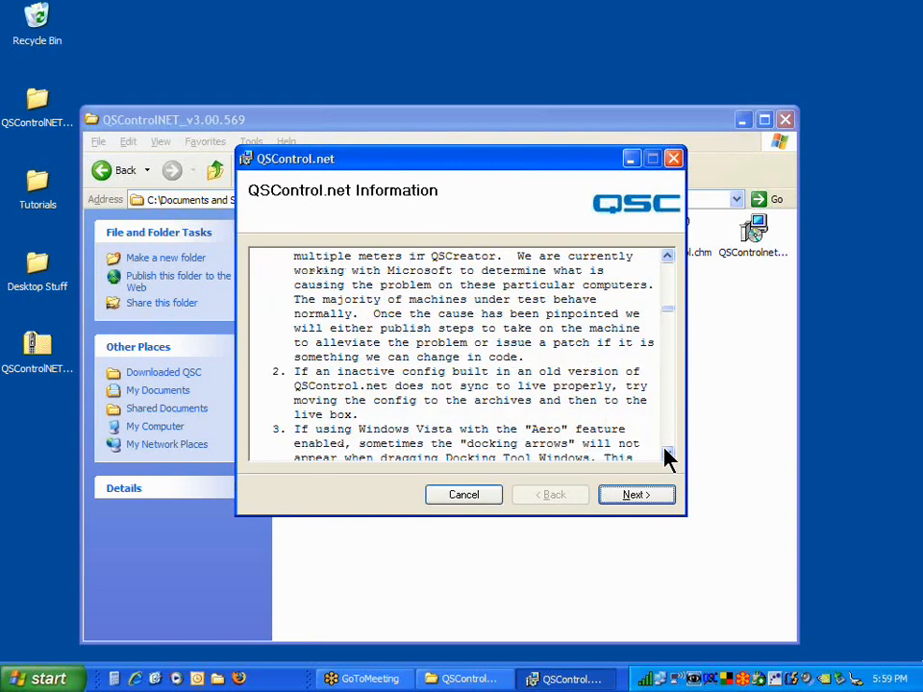
scroll(down, 3)
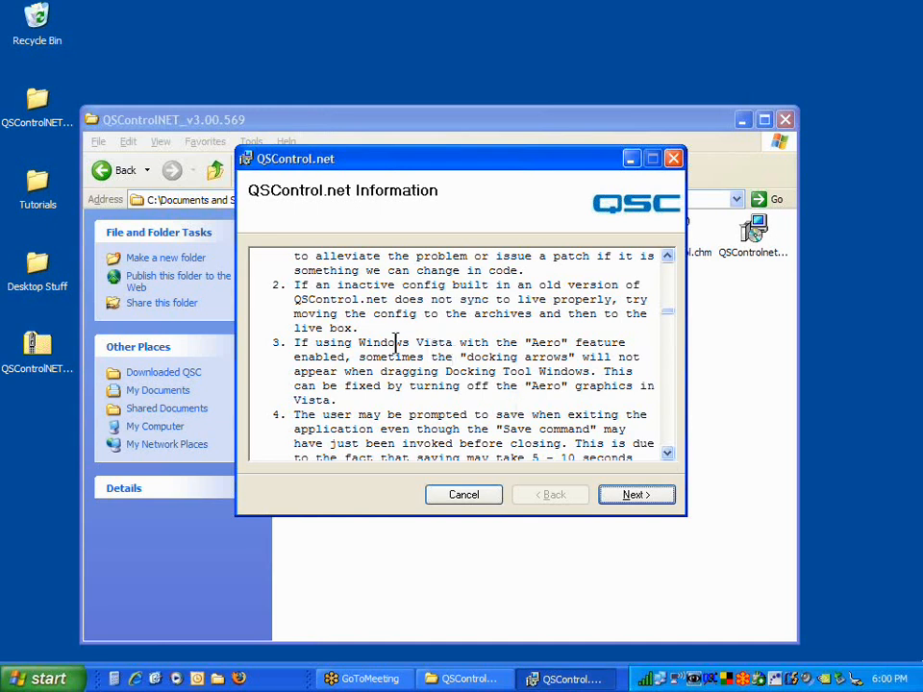
mouse_move(500, 356)
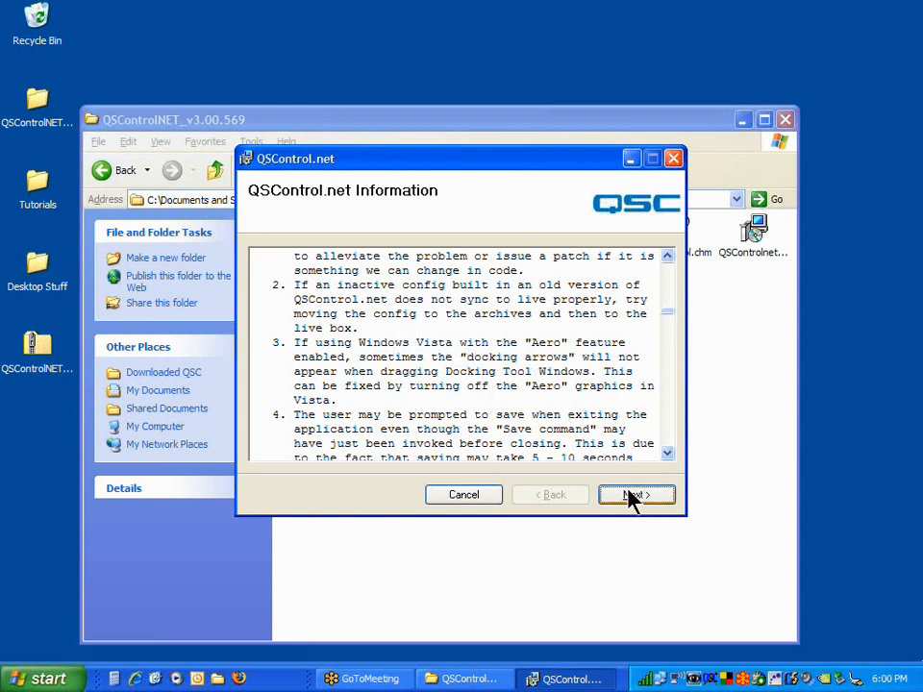
mouse_move(656, 515)
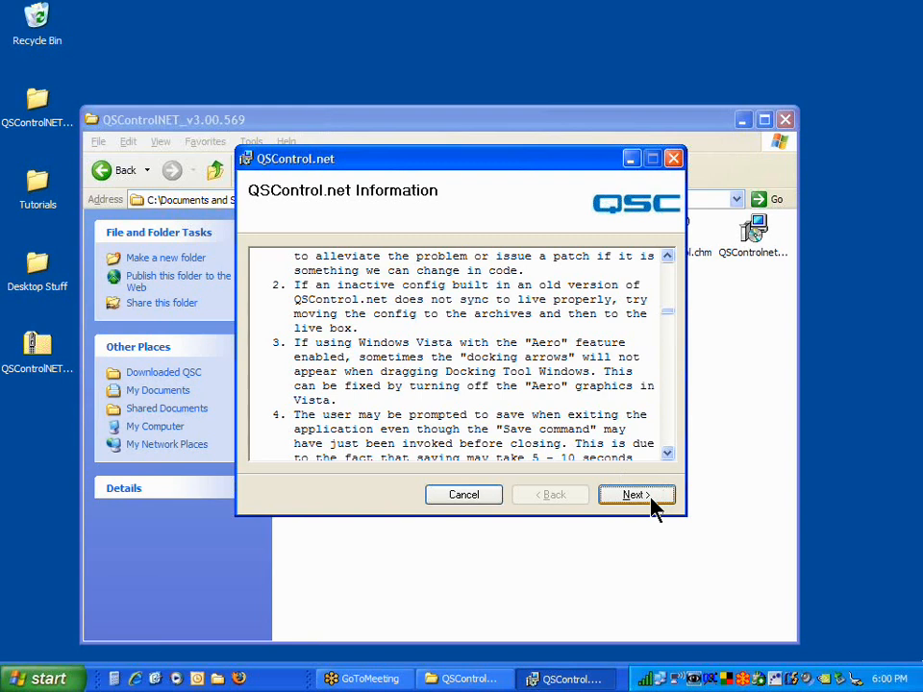
- Close the Installation Complete dialog and the QSControlNET_v3.00.569 Explorer window
click(635, 494)
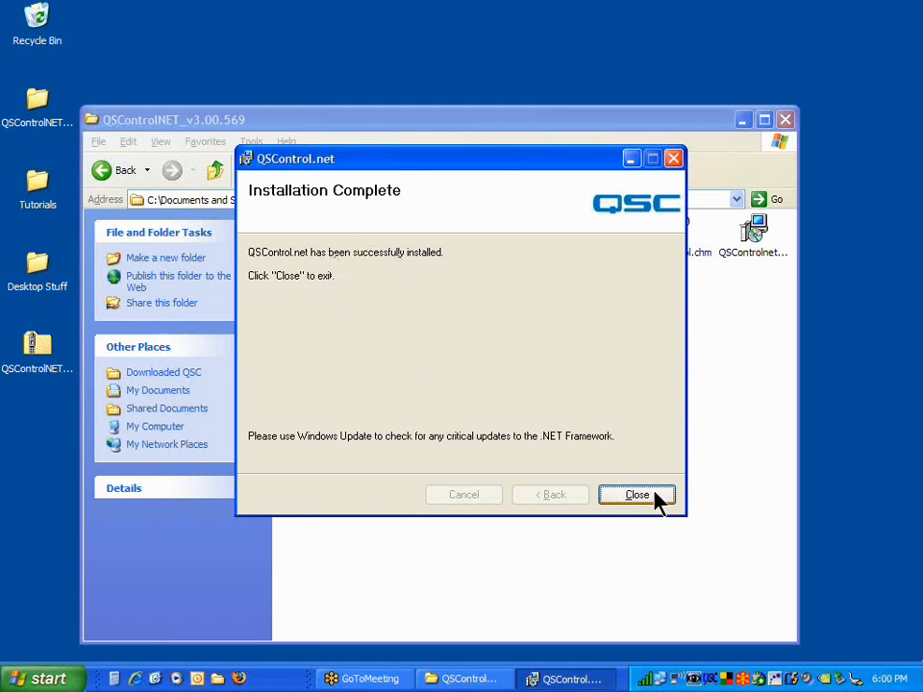
click(635, 495)
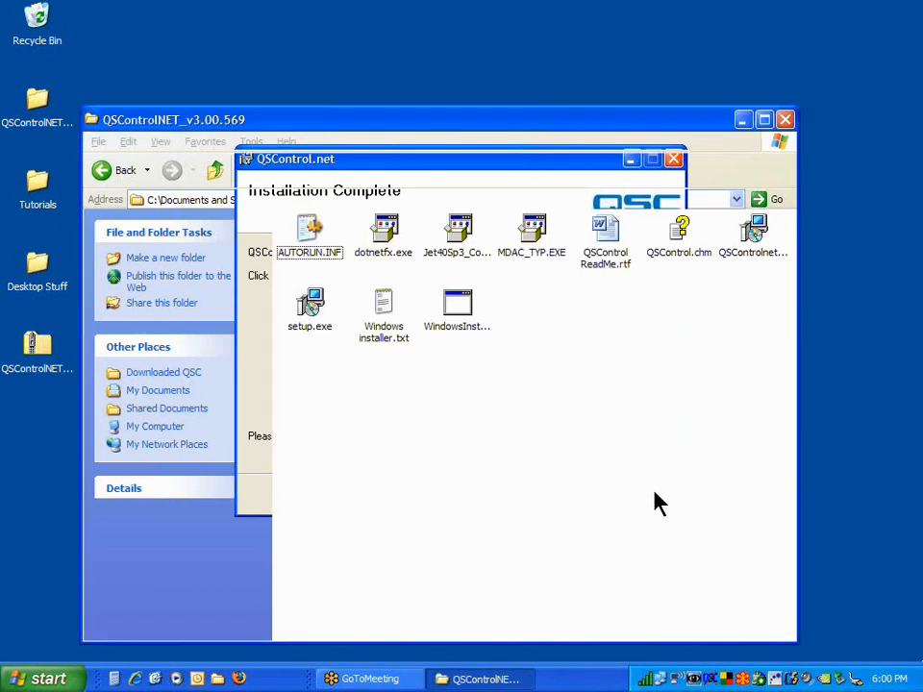
click(669, 157)
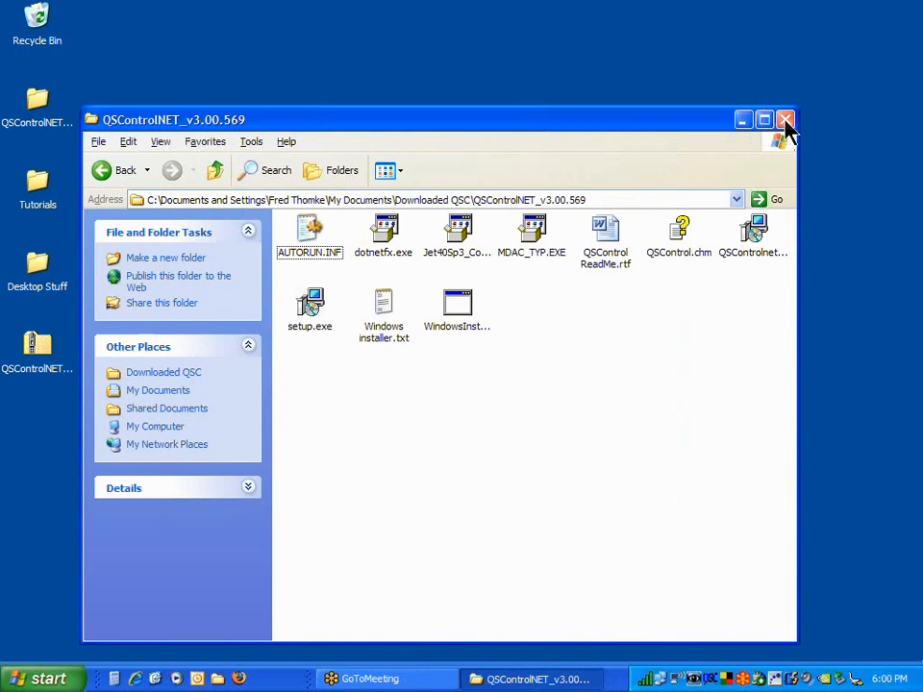
click(785, 119)
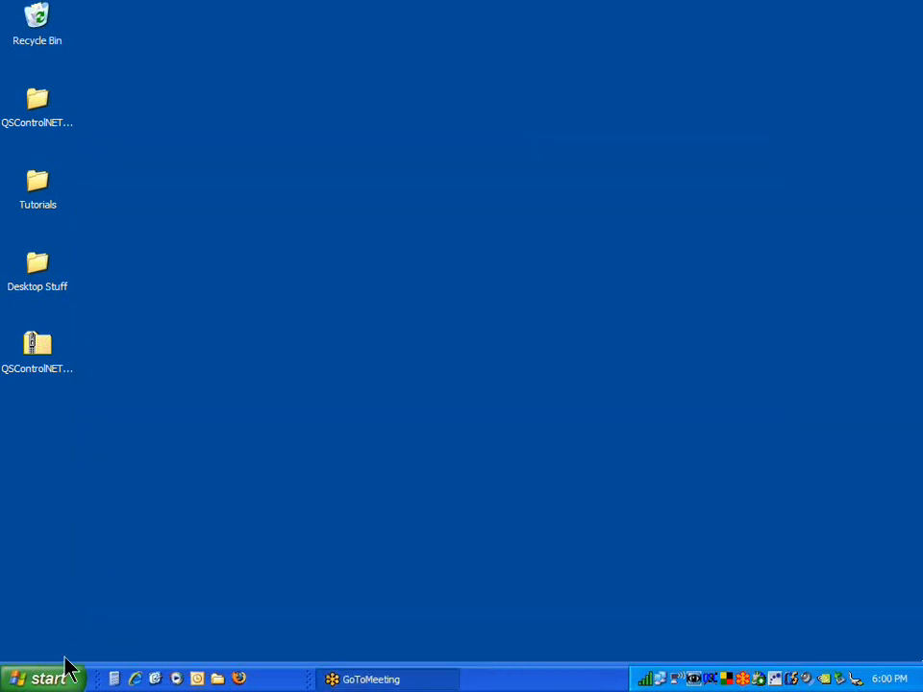
- Expand Start > All Programs to reveal the QSControl.net program group and its shortcuts
click(46, 673)
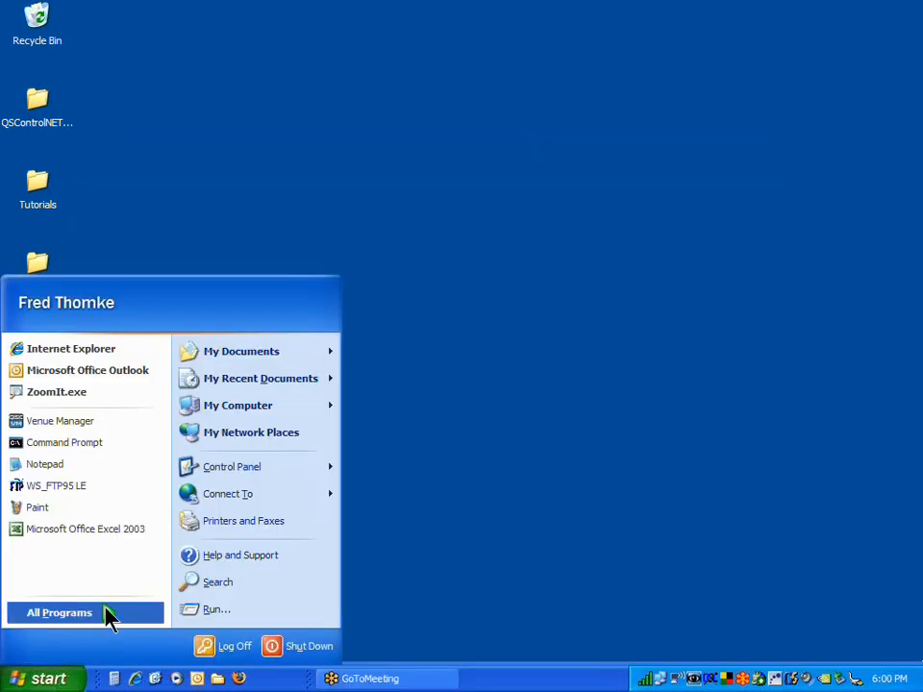
click(57, 611)
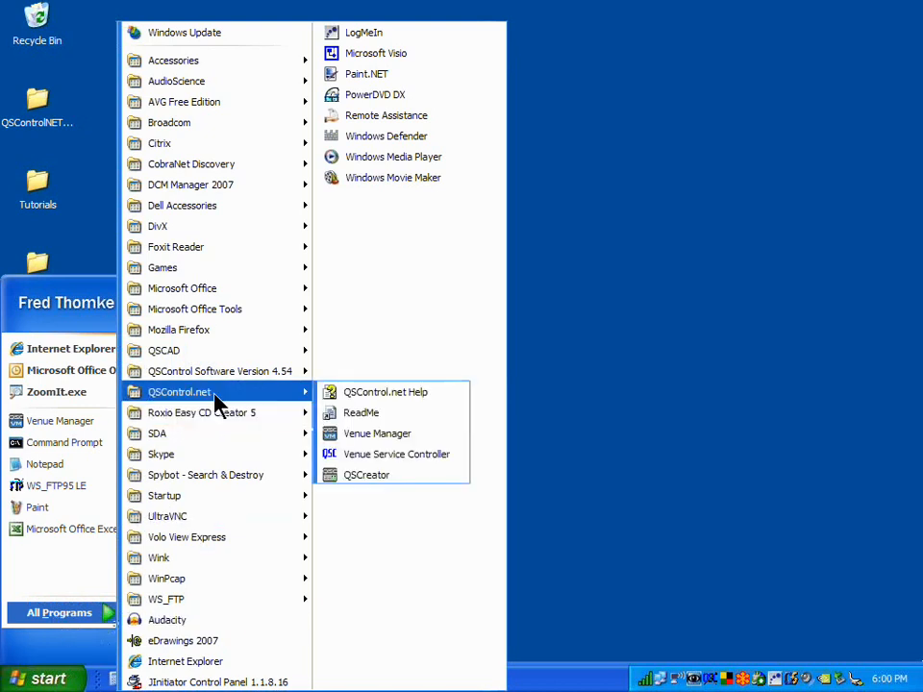
mouse_move(259, 396)
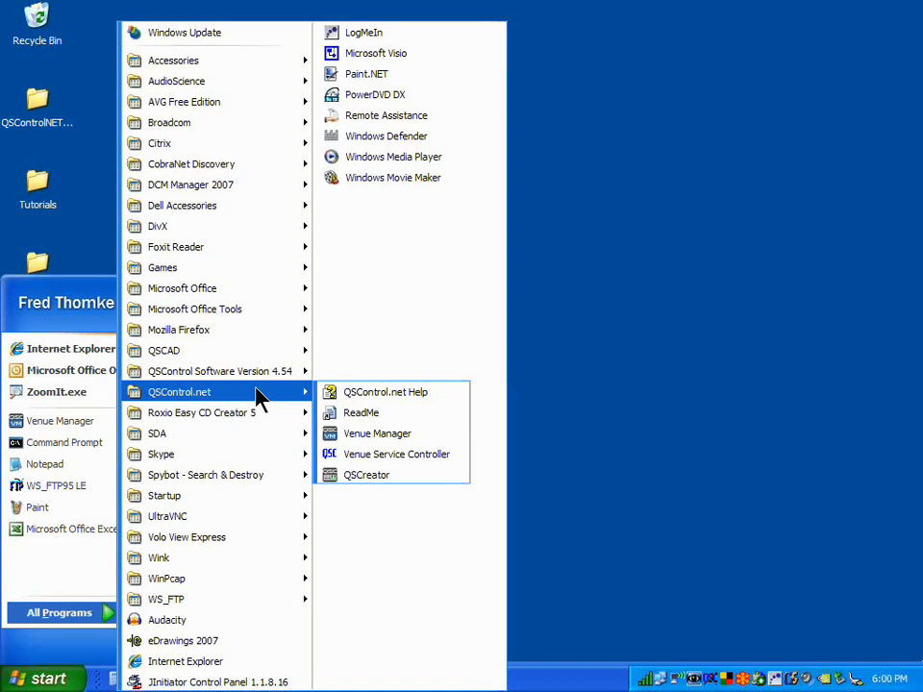
mouse_move(374, 412)
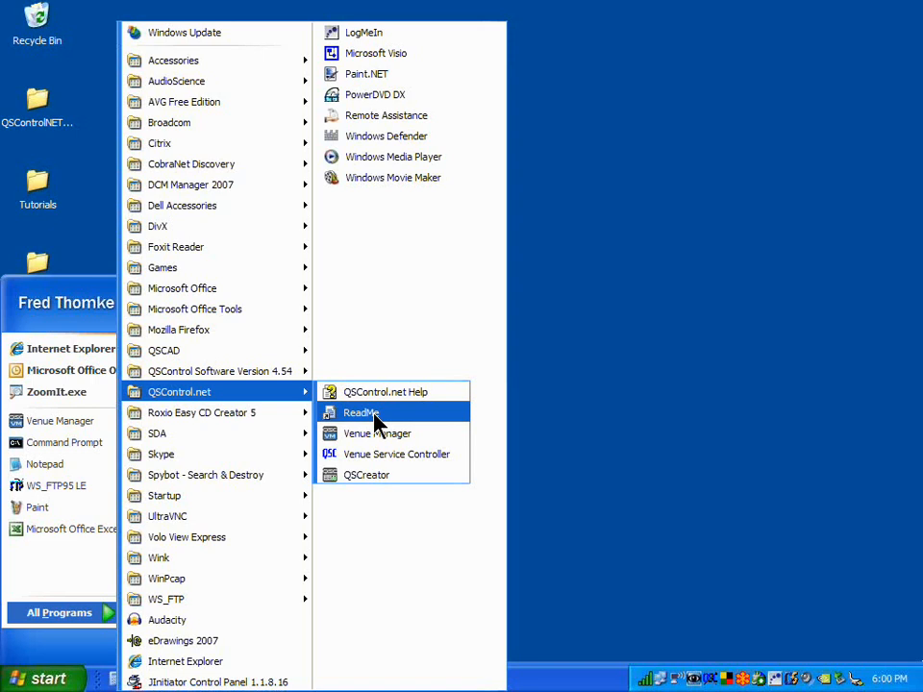
mouse_move(394, 406)
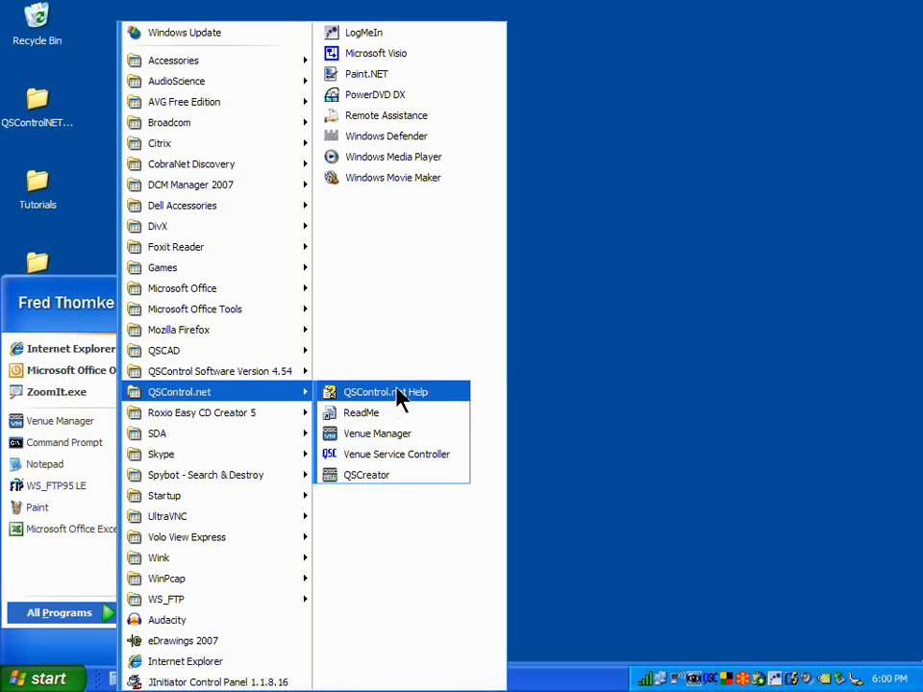
mouse_move(376, 402)
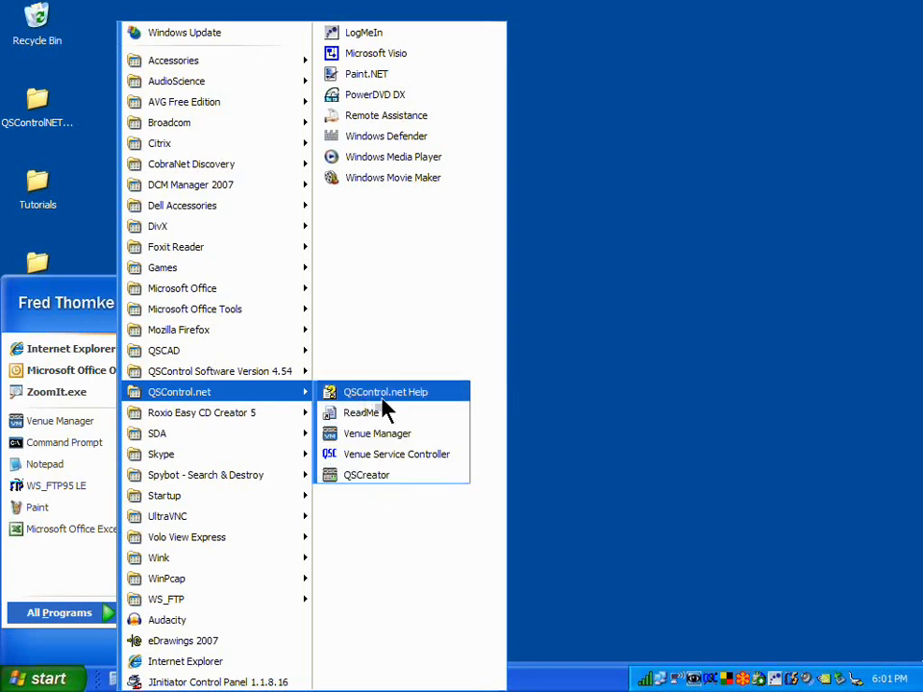
mouse_move(365, 475)
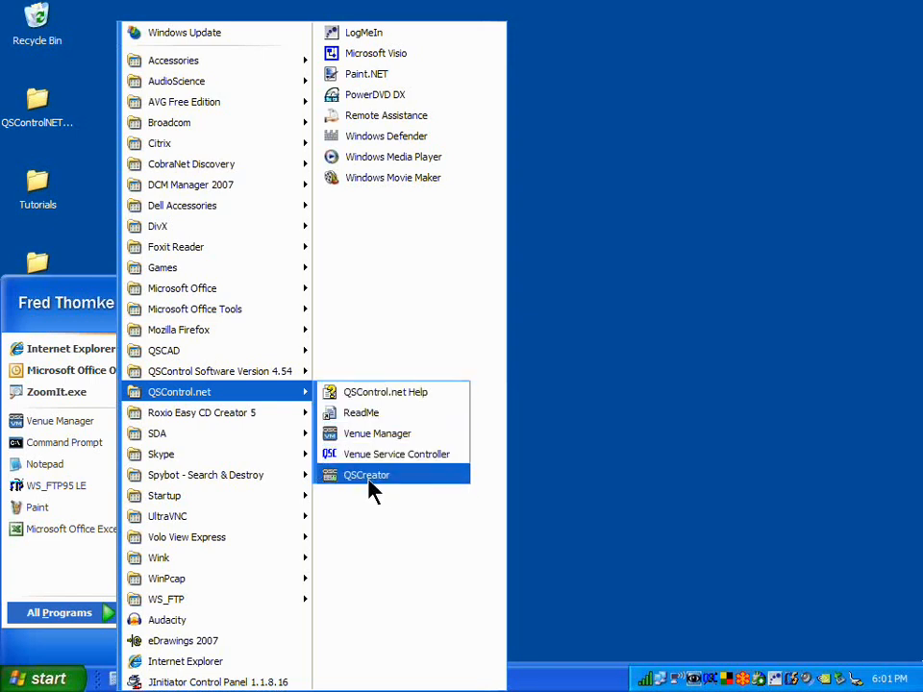
mouse_move(377, 434)
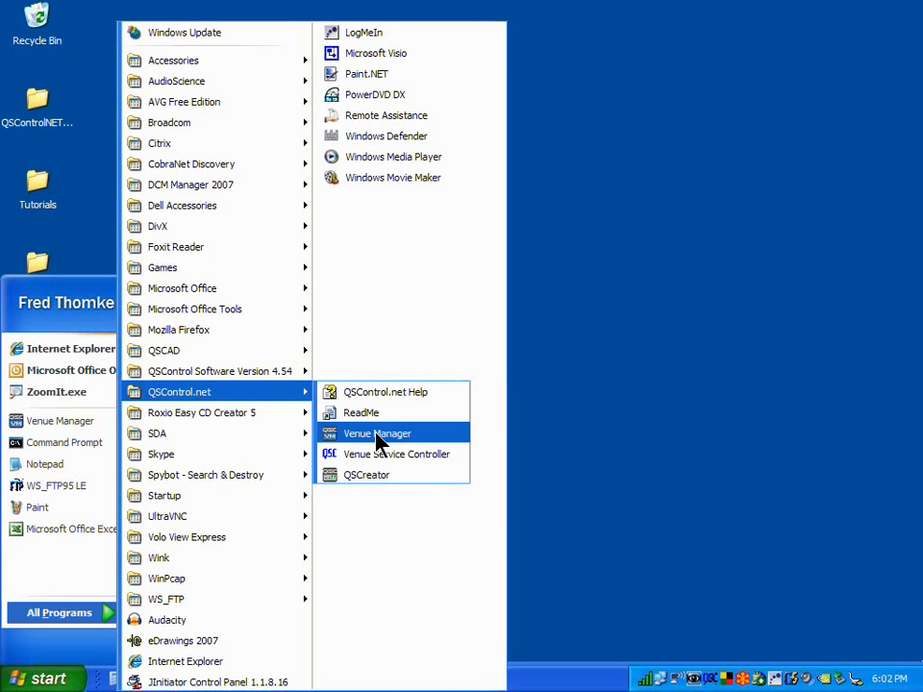
- Launch Venue Manager, start the Venue service and log in to the local computer
click(377, 433)
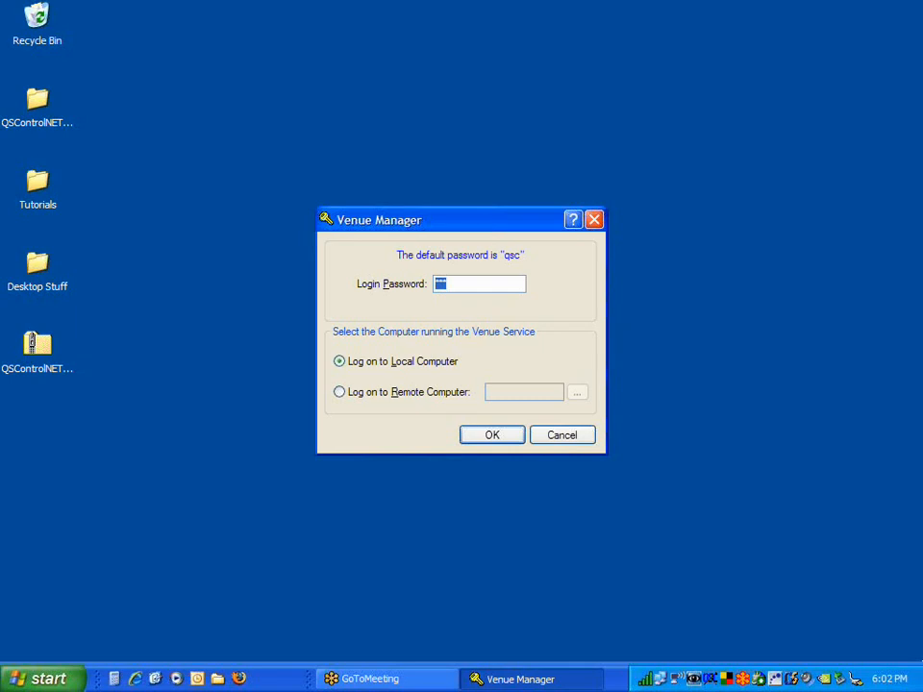
mouse_move(415, 464)
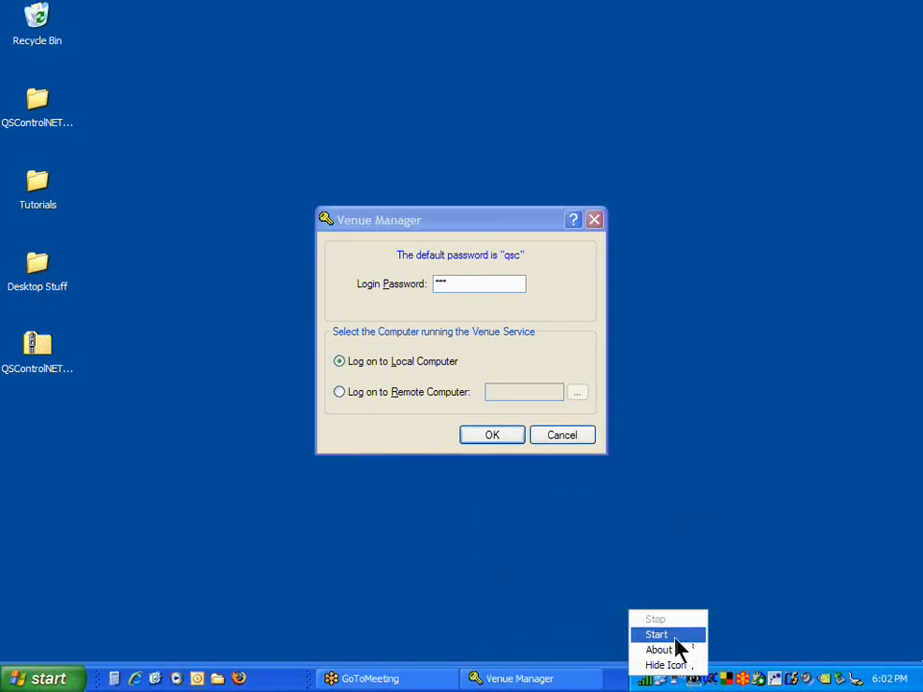
click(655, 635)
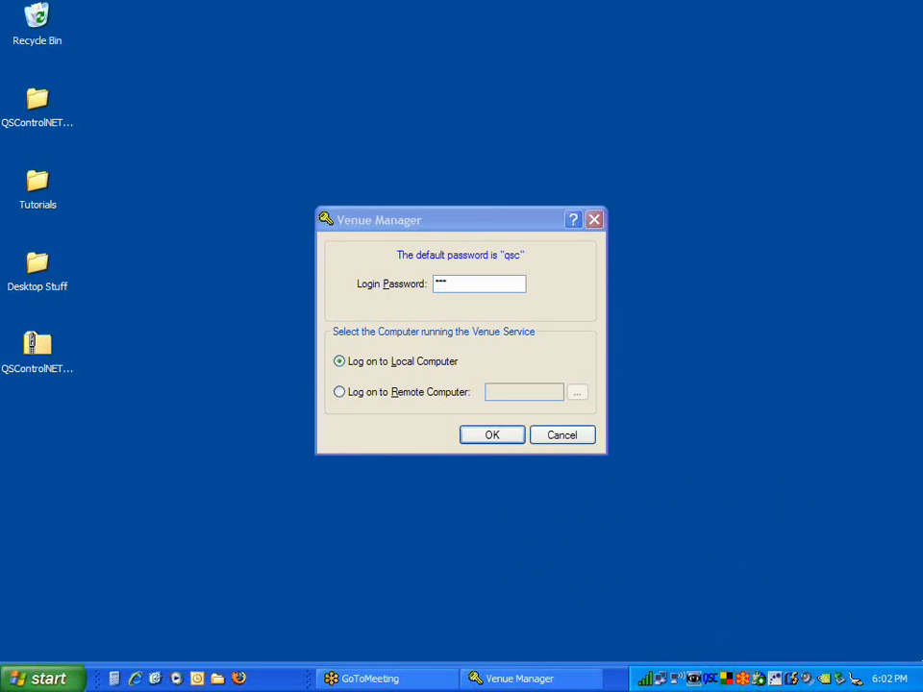
mouse_move(514, 473)
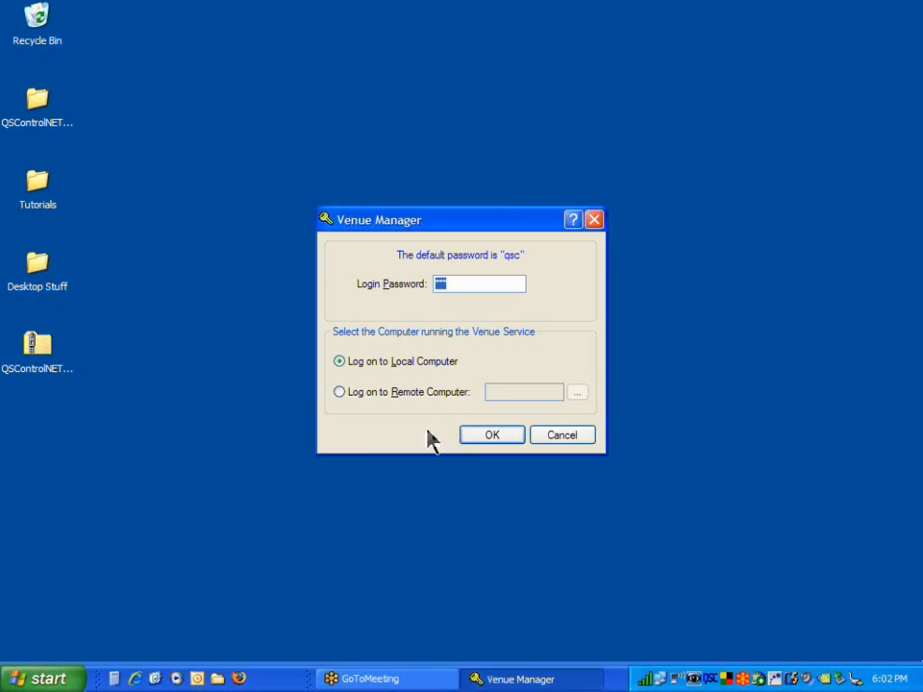
mouse_move(415, 305)
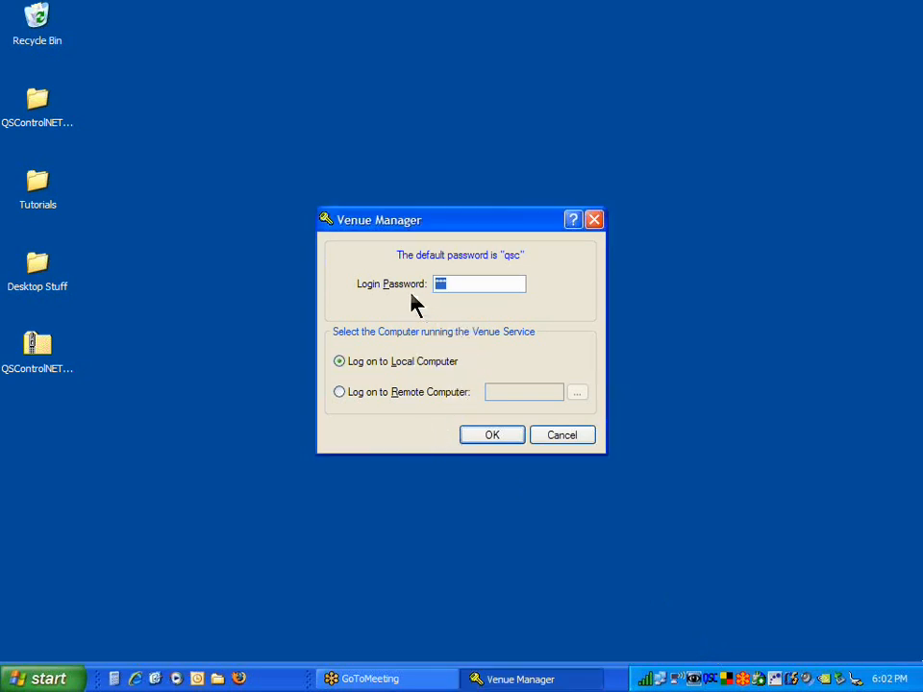
mouse_move(477, 265)
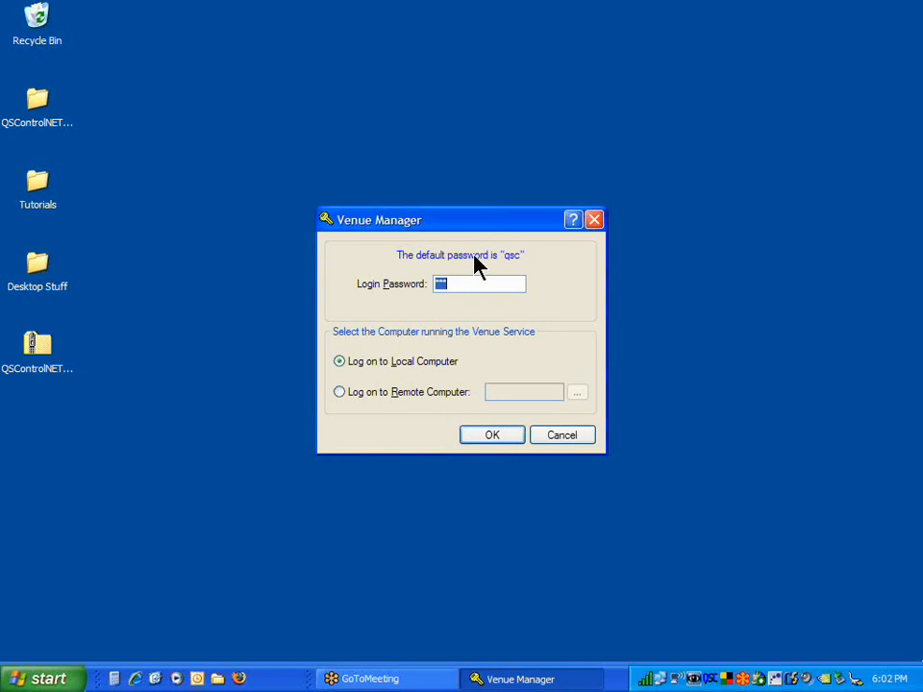
mouse_move(508, 277)
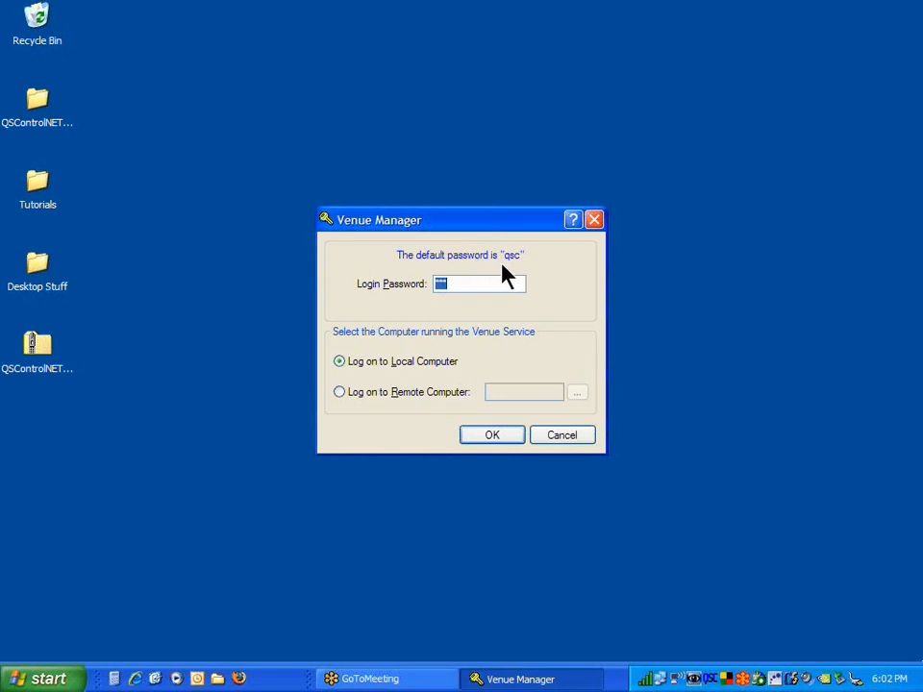
mouse_move(439, 306)
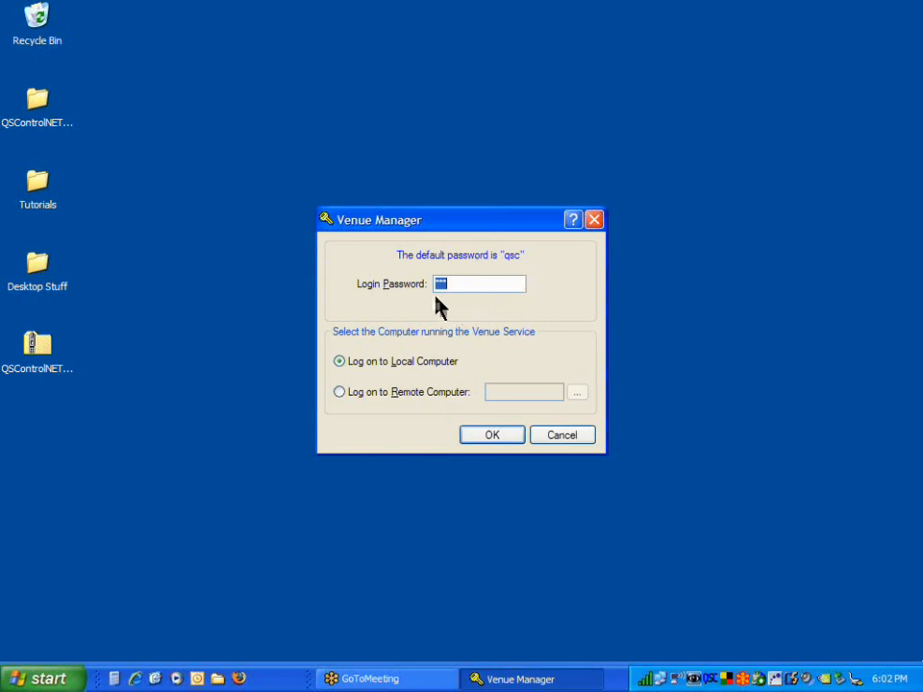
mouse_move(468, 302)
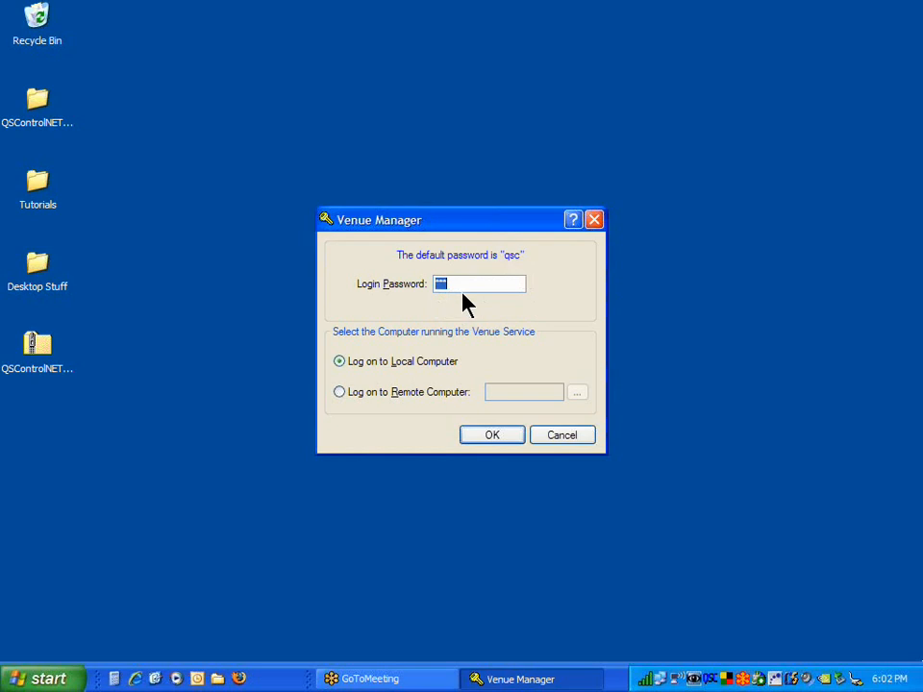
mouse_move(510, 277)
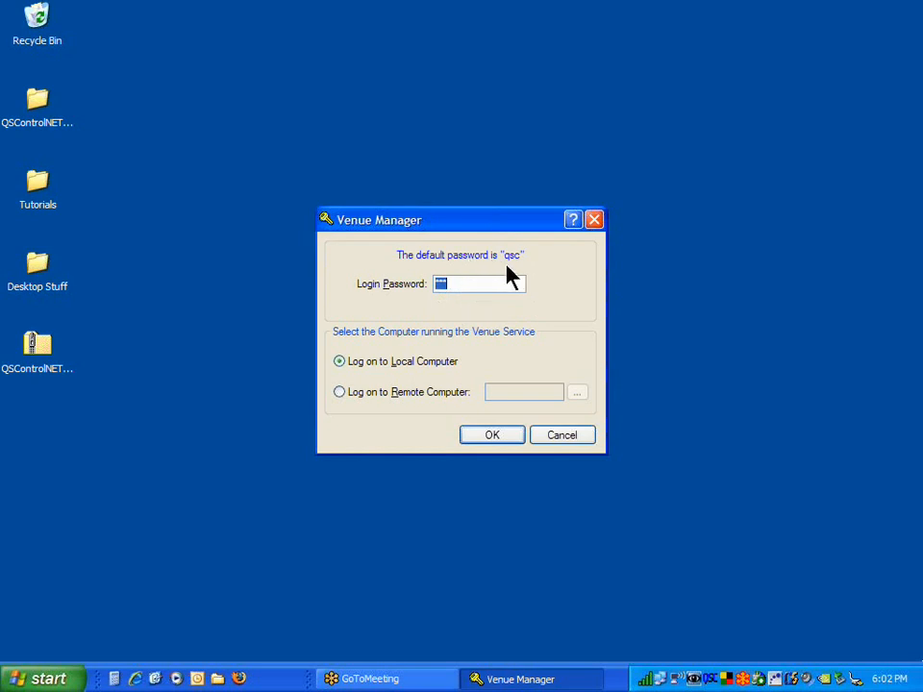
mouse_move(502, 268)
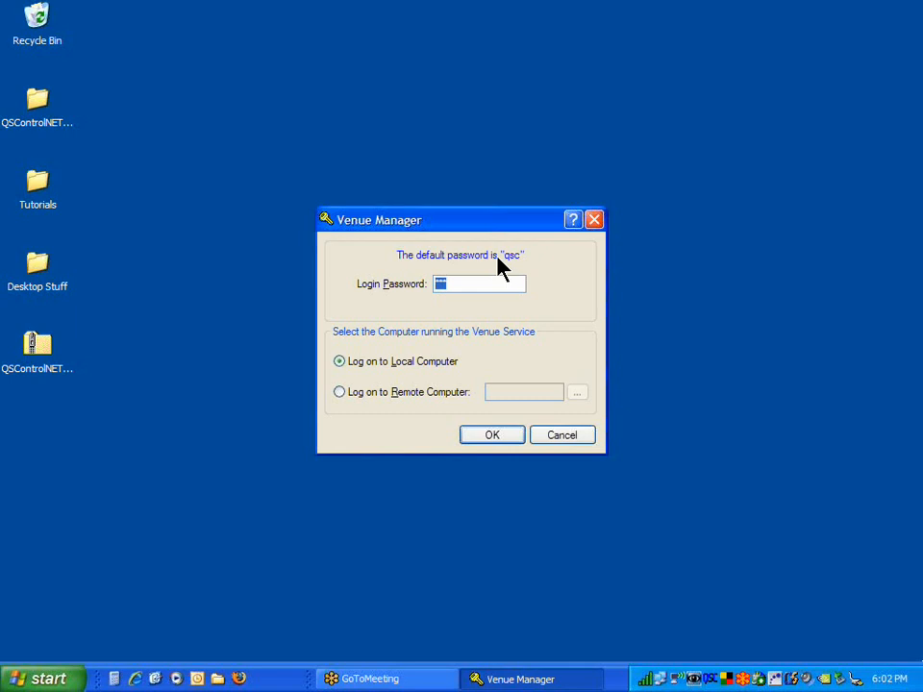
mouse_move(550, 266)
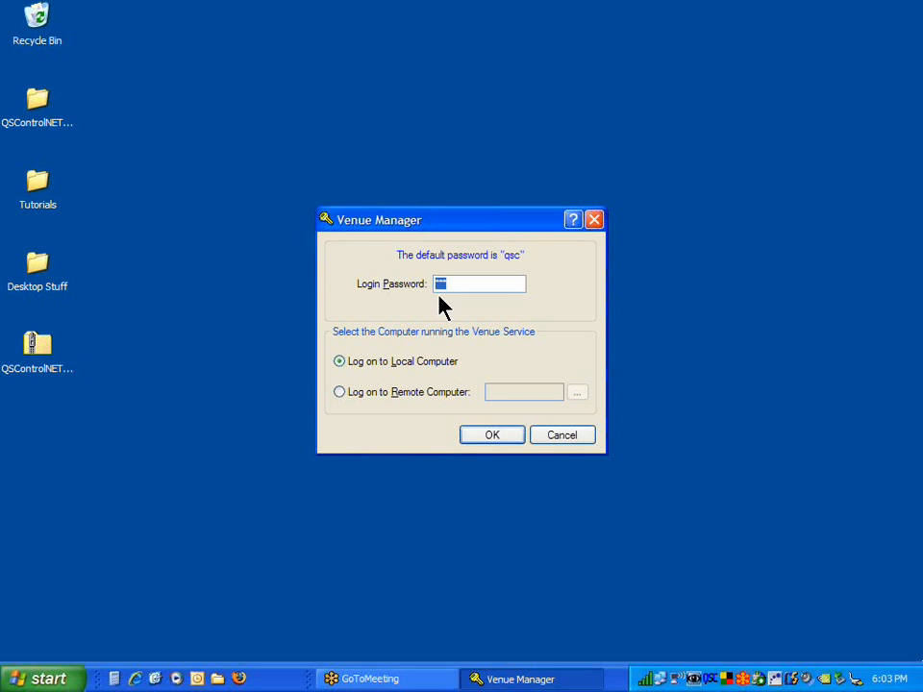
click(492, 435)
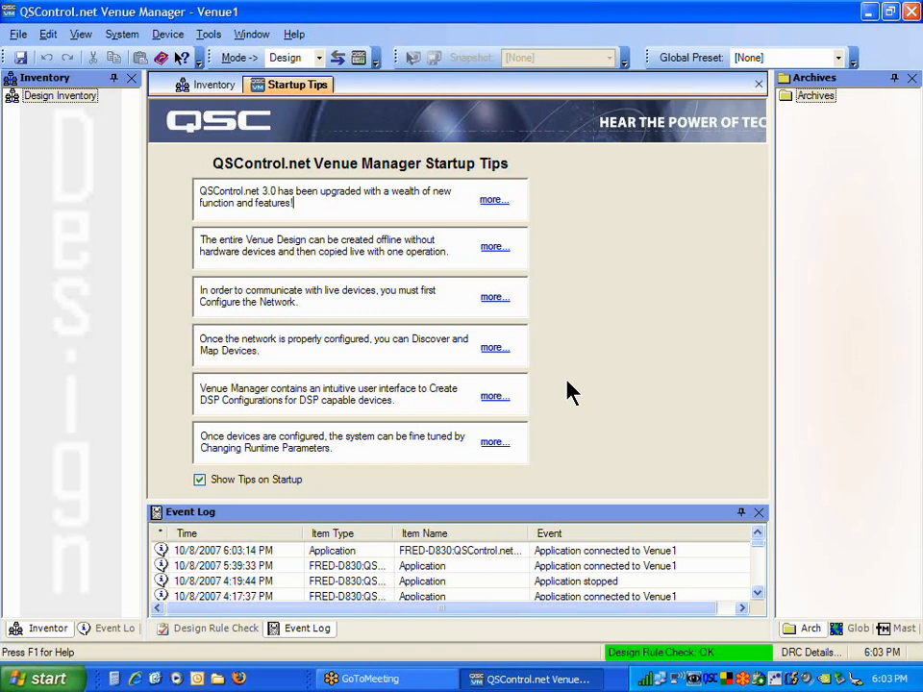
mouse_move(569, 414)
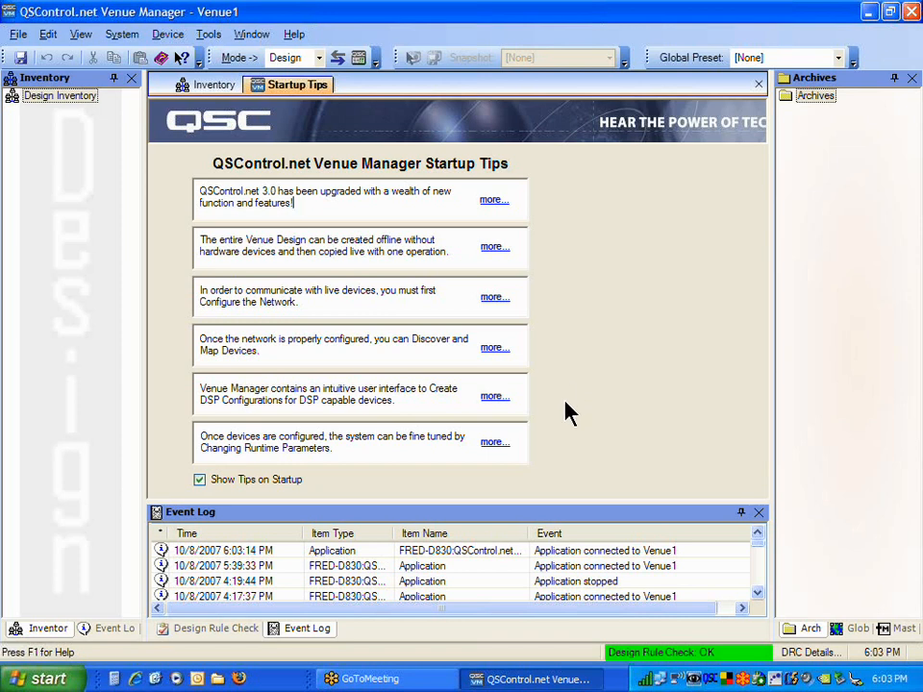
mouse_move(708, 388)
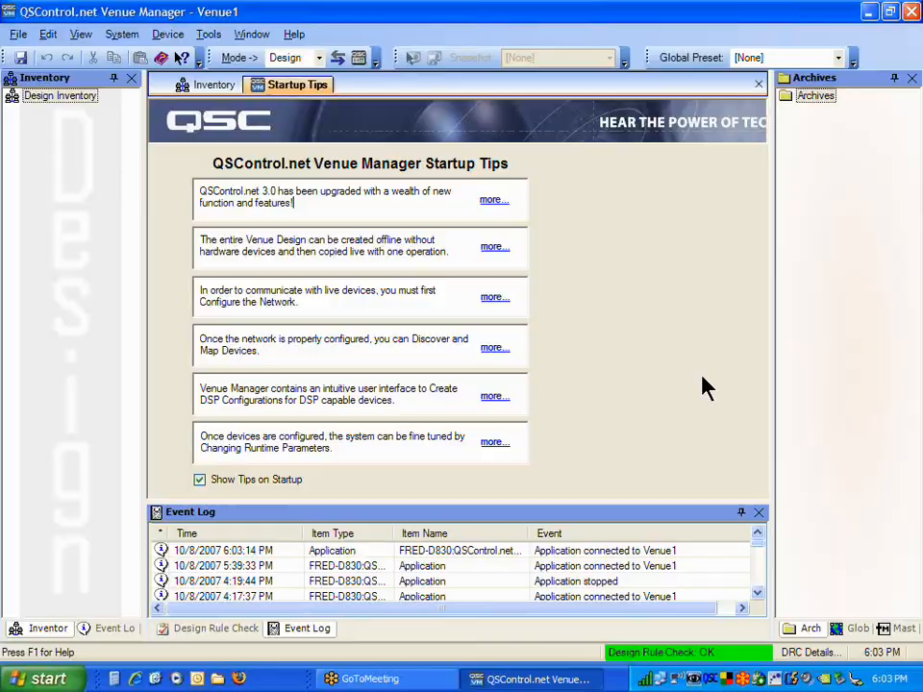